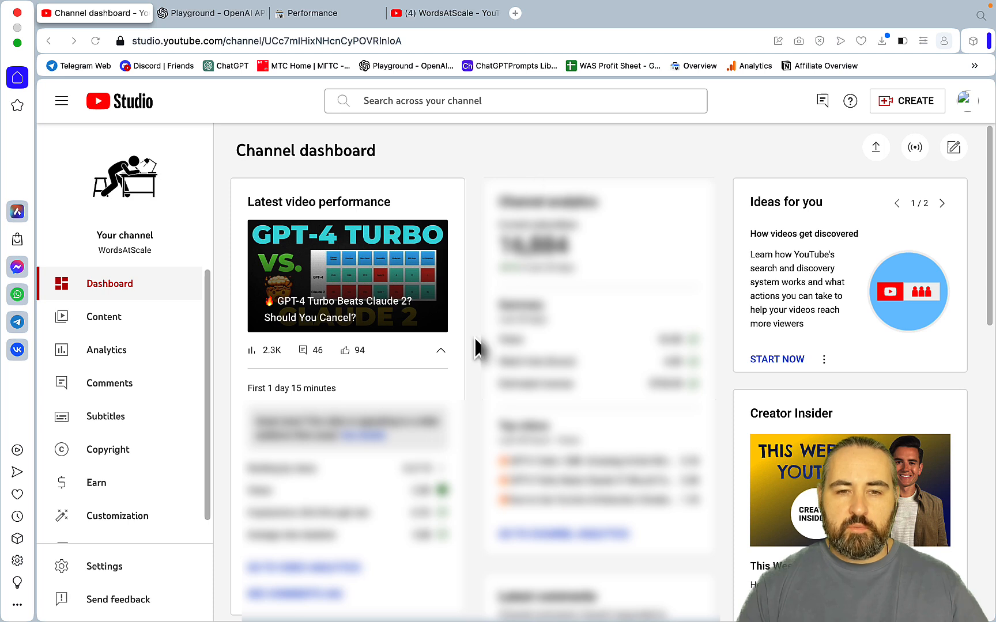
{"action": "mouse_move", "coordinate": [364, 378]}
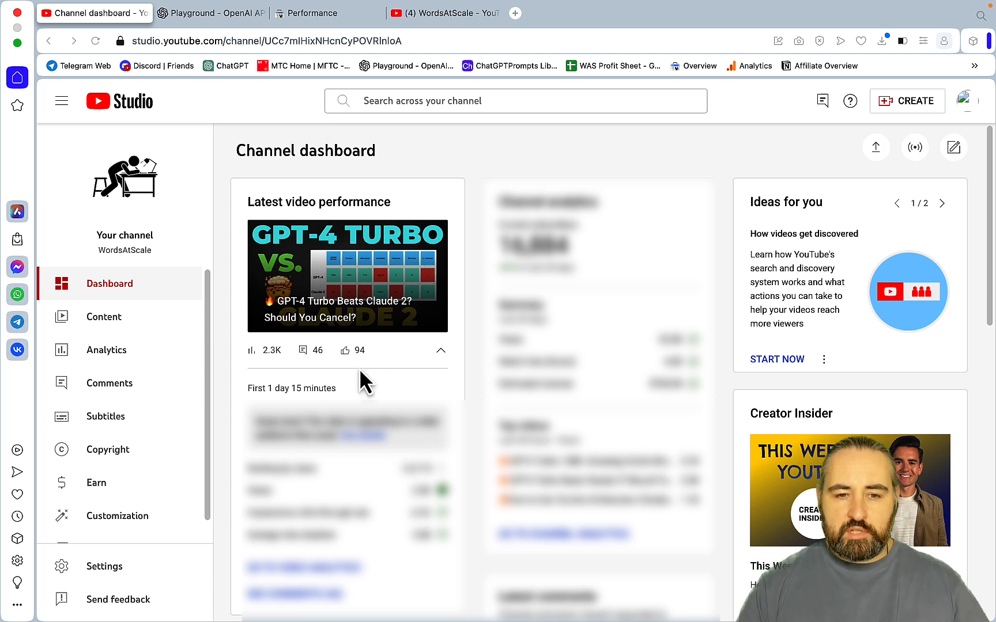
{"action": "mouse_move", "coordinate": [387, 280]}
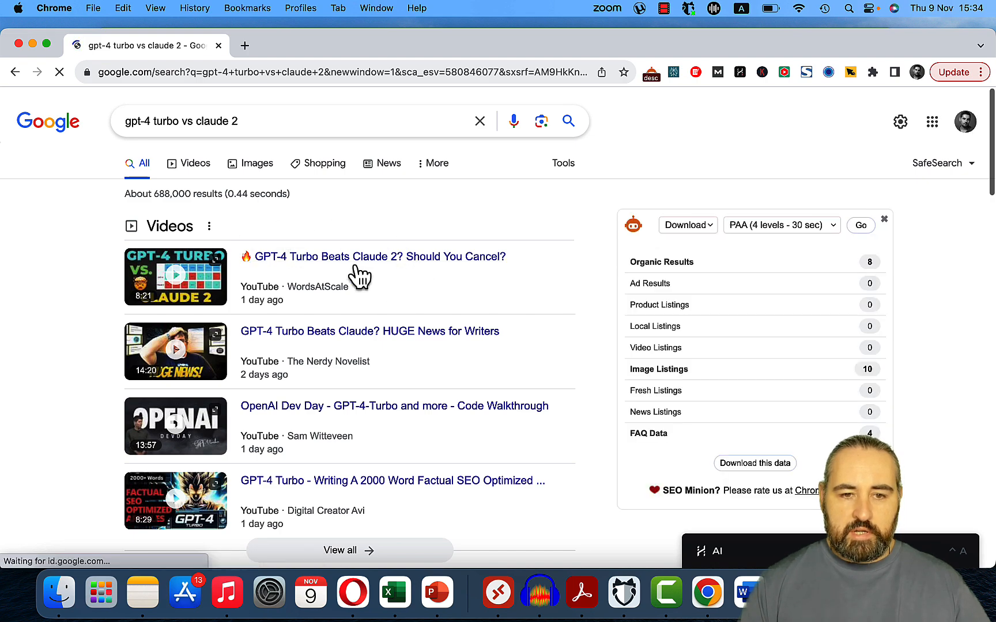
Step: Scroll the Studio dashboard toward the channel's video list
{"action": "scroll", "scroll_direction": "down", "scroll_amount": 3}
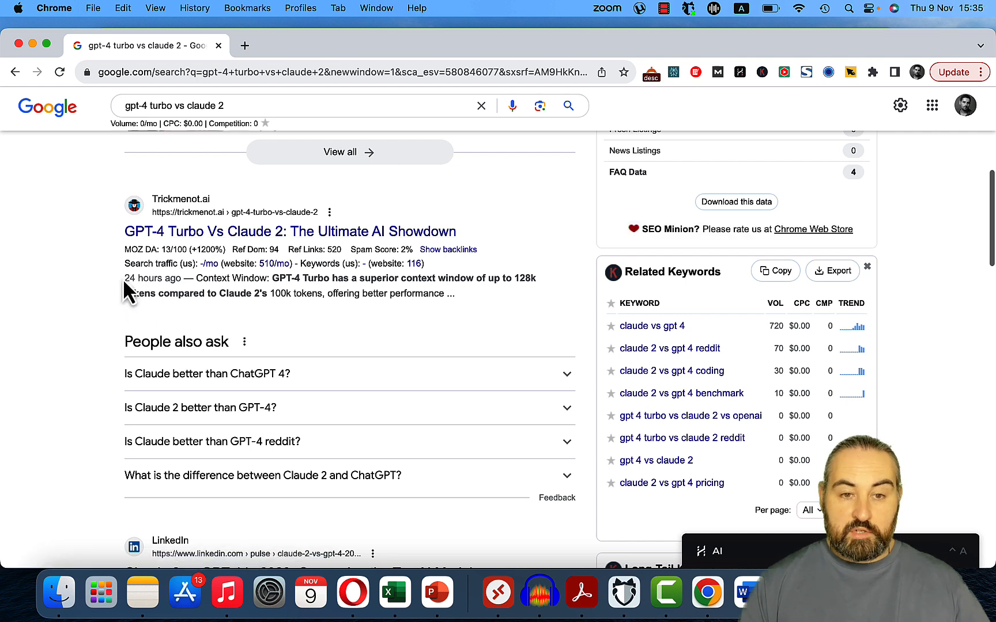
{"action": "mouse_move", "coordinate": [239, 293]}
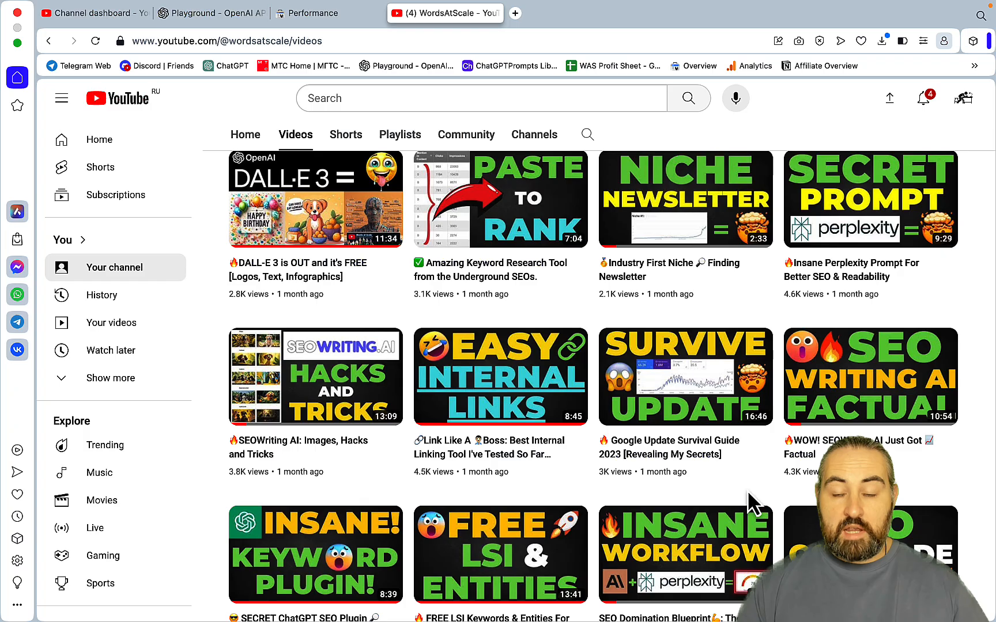
{"action": "mouse_move", "coordinate": [626, 372]}
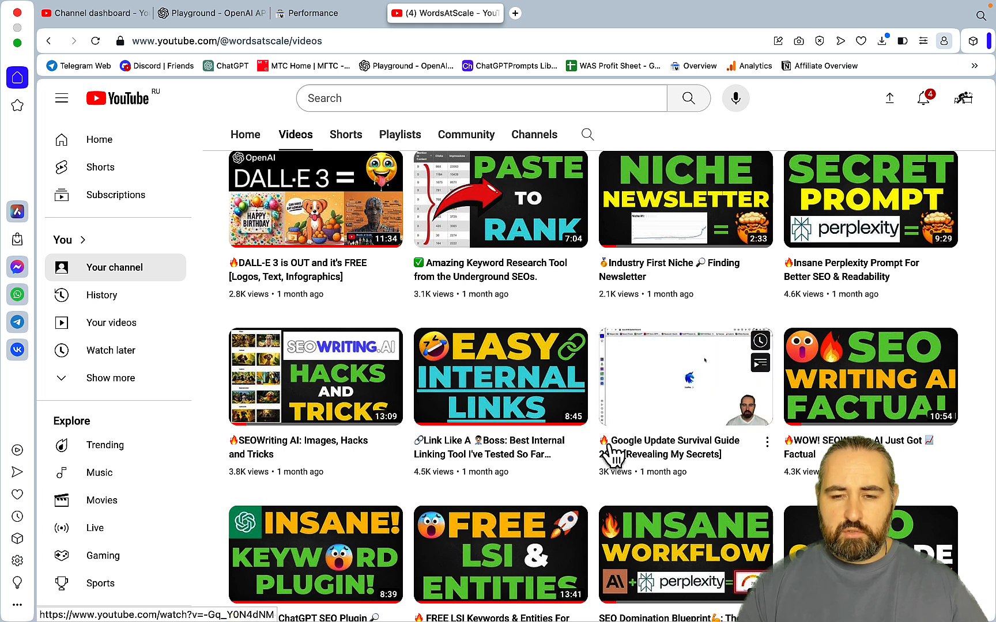
{"action": "mouse_move", "coordinate": [759, 482]}
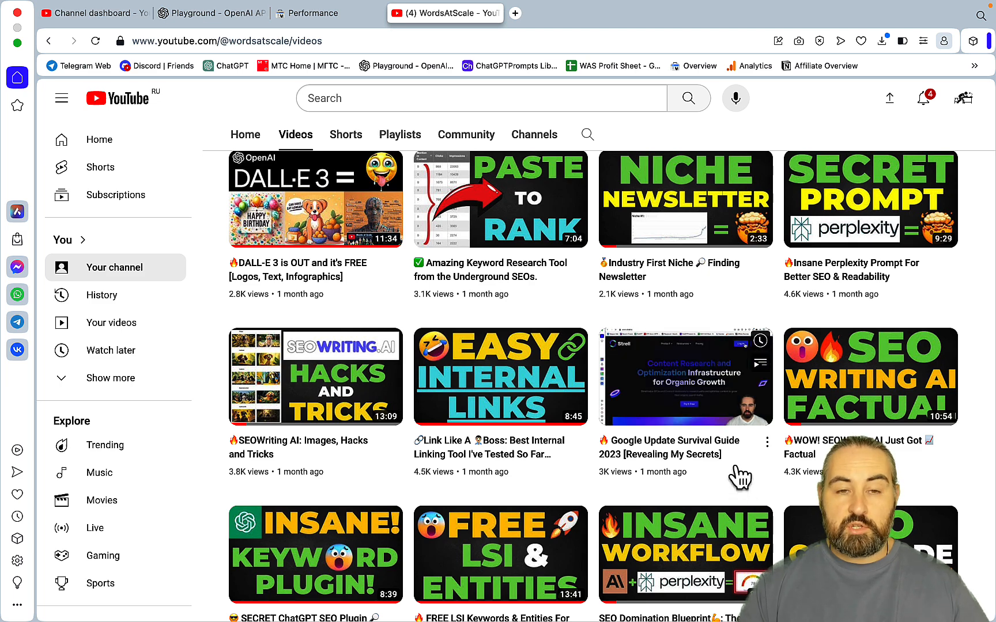
Step: Set the Performance report's date range to Last 16 months and apply it
{"action": "left_click", "coordinate": [311, 12]}
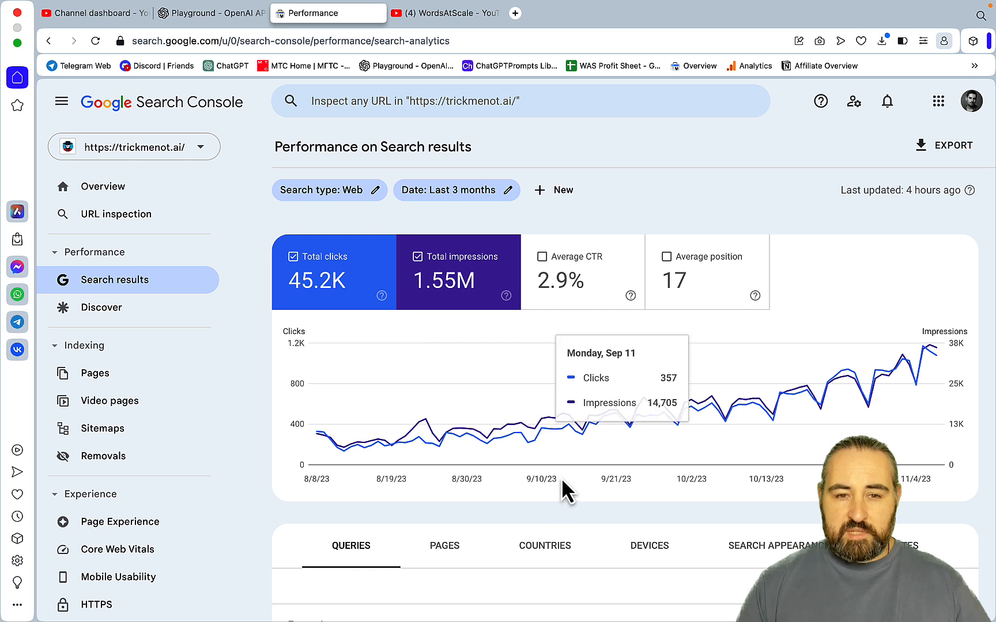
{"action": "mouse_move", "coordinate": [921, 353]}
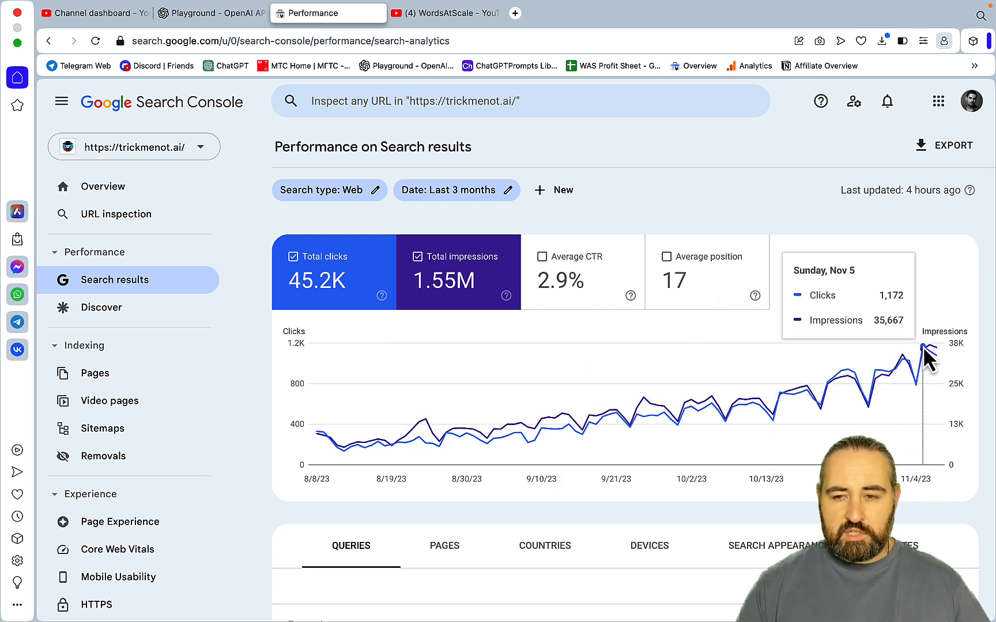
{"action": "mouse_move", "coordinate": [812, 311]}
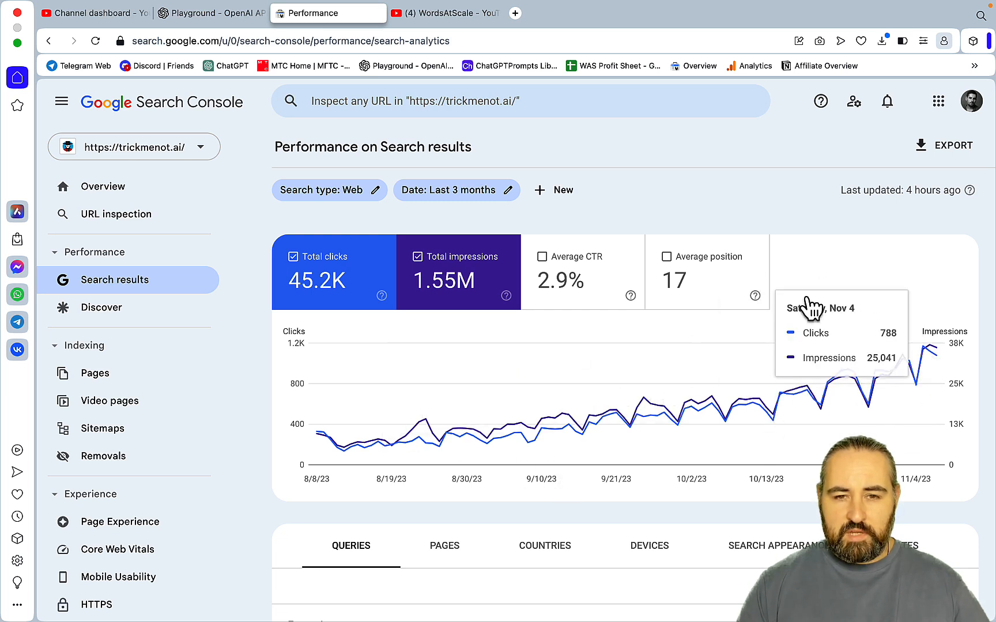
{"action": "left_click", "coordinate": [457, 190]}
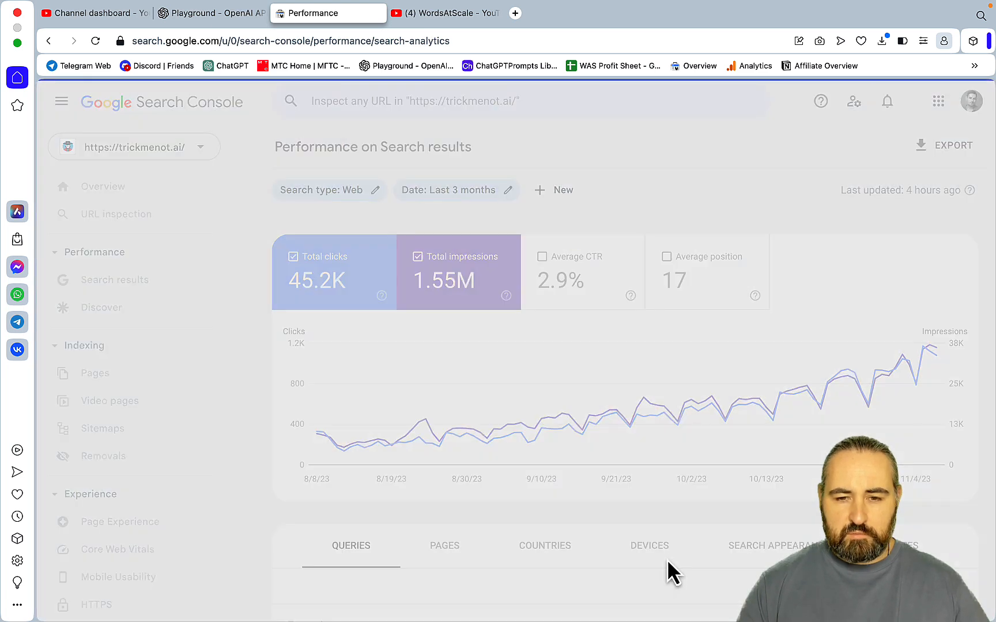
{"action": "mouse_move", "coordinate": [583, 400]}
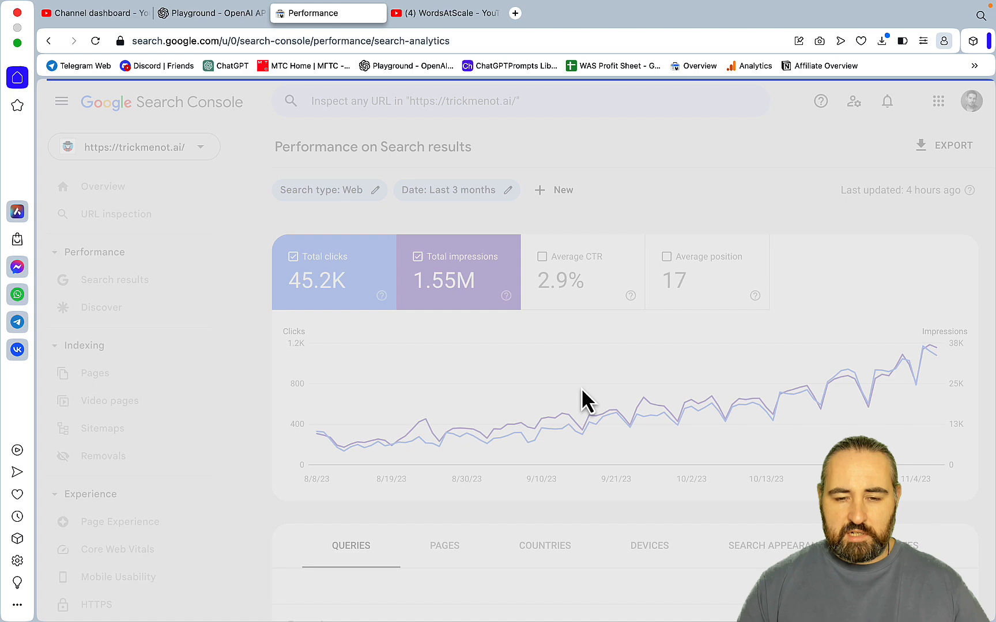
{"action": "left_click", "coordinate": [457, 190]}
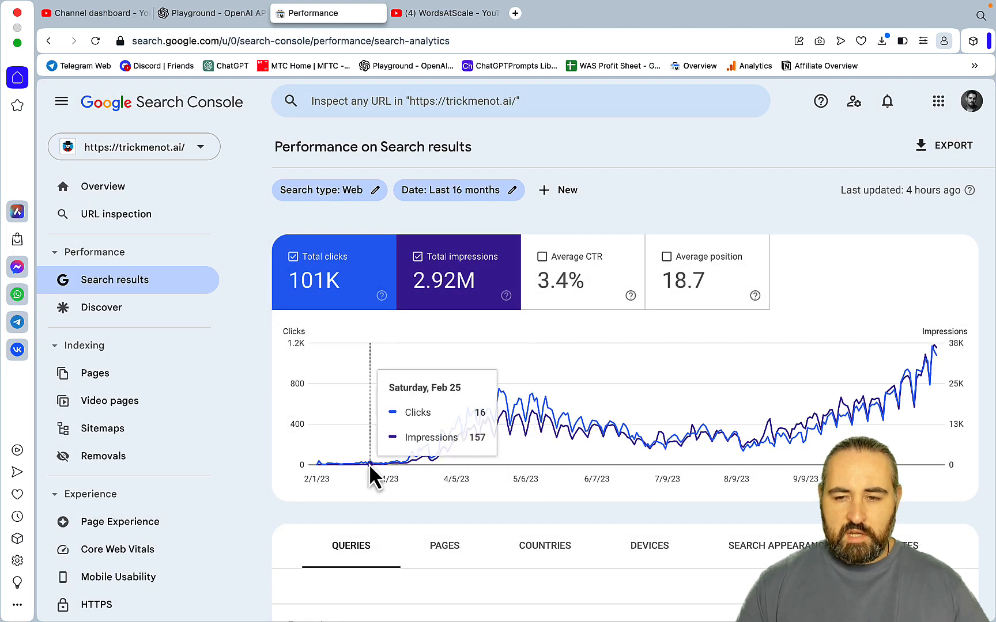
{"action": "mouse_move", "coordinate": [498, 403]}
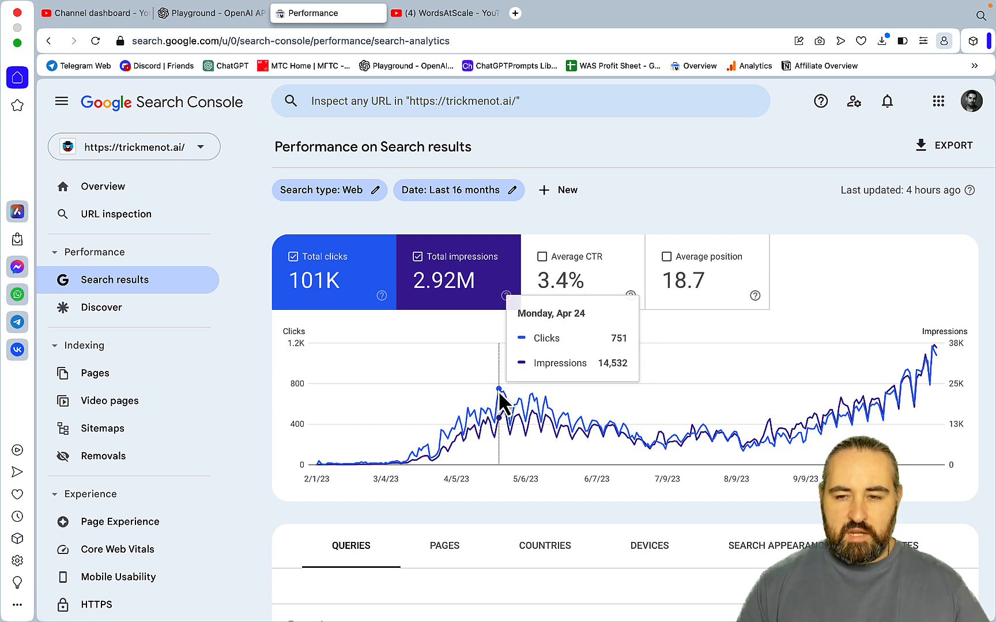
{"action": "mouse_move", "coordinate": [735, 471]}
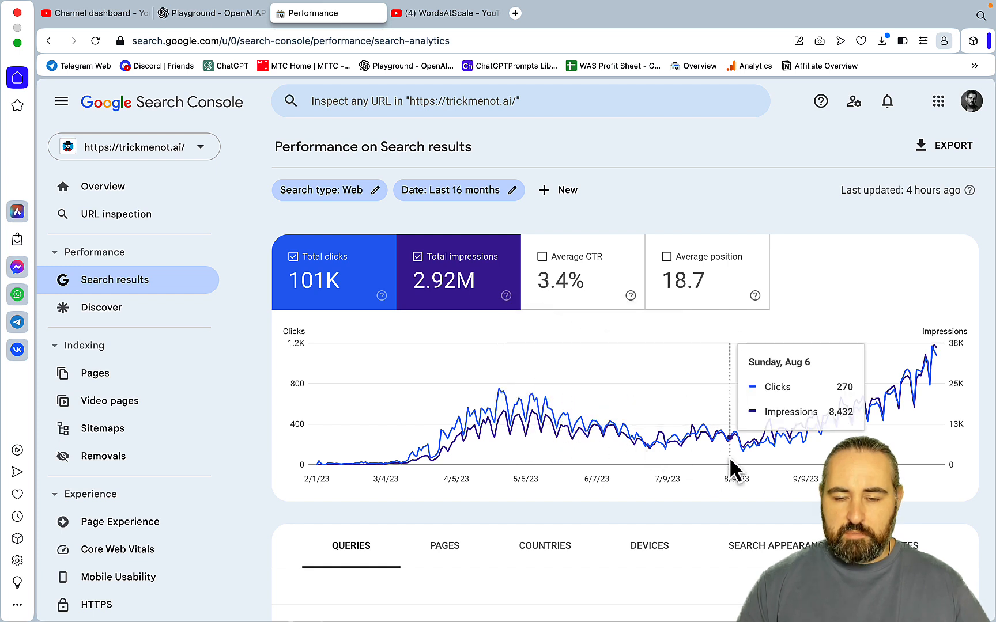
{"action": "mouse_move", "coordinate": [827, 443]}
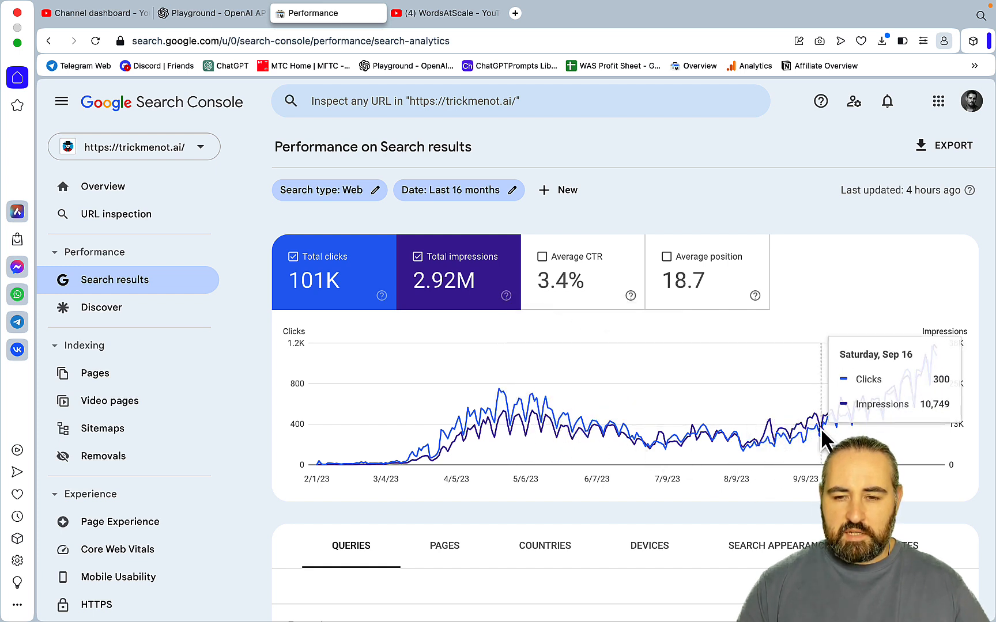
{"action": "mouse_move", "coordinate": [833, 442]}
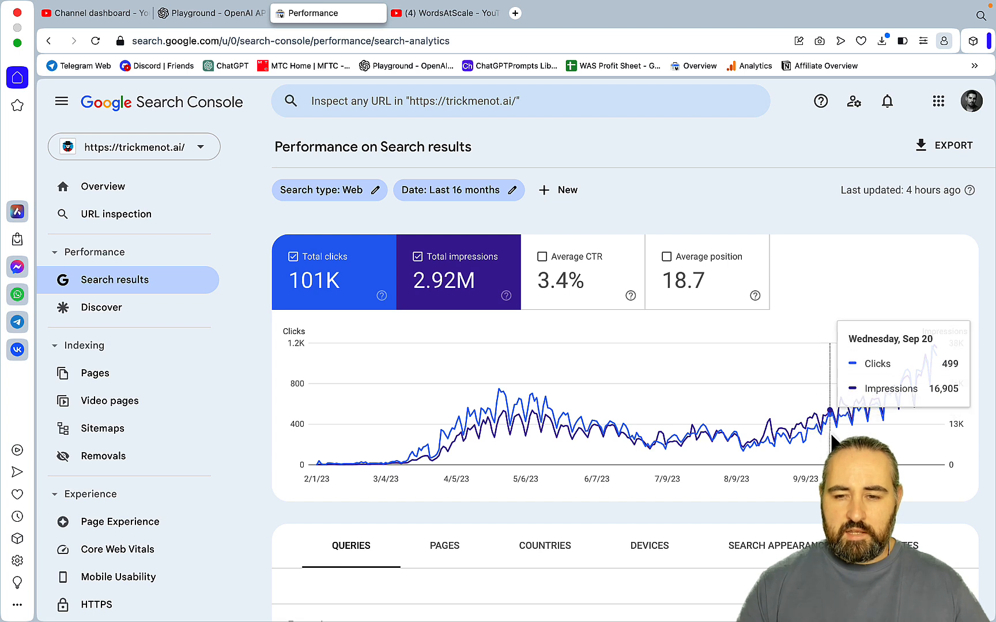
{"action": "mouse_move", "coordinate": [943, 367]}
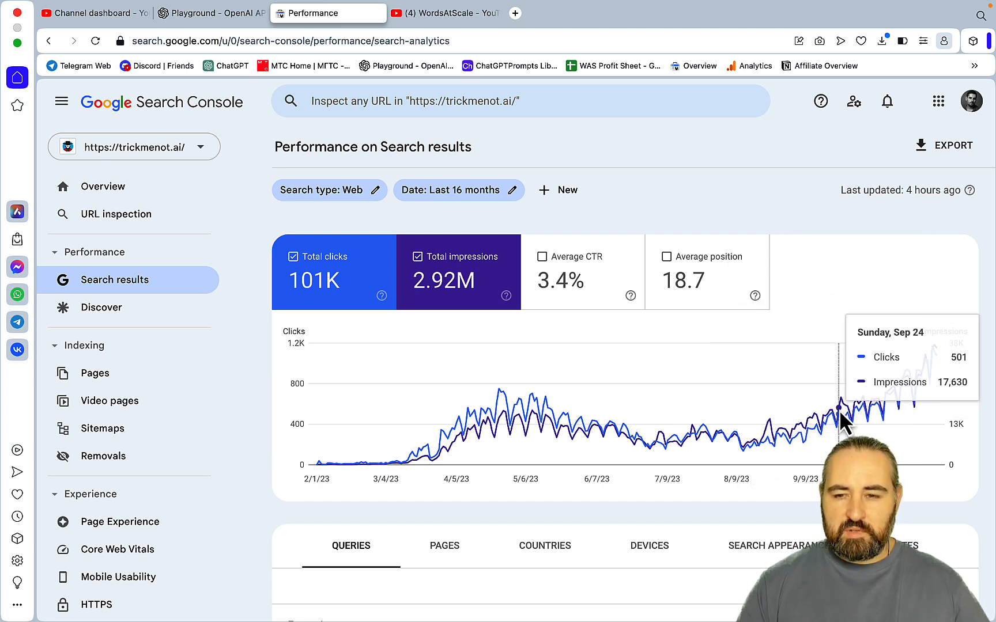
{"action": "mouse_move", "coordinate": [940, 359]}
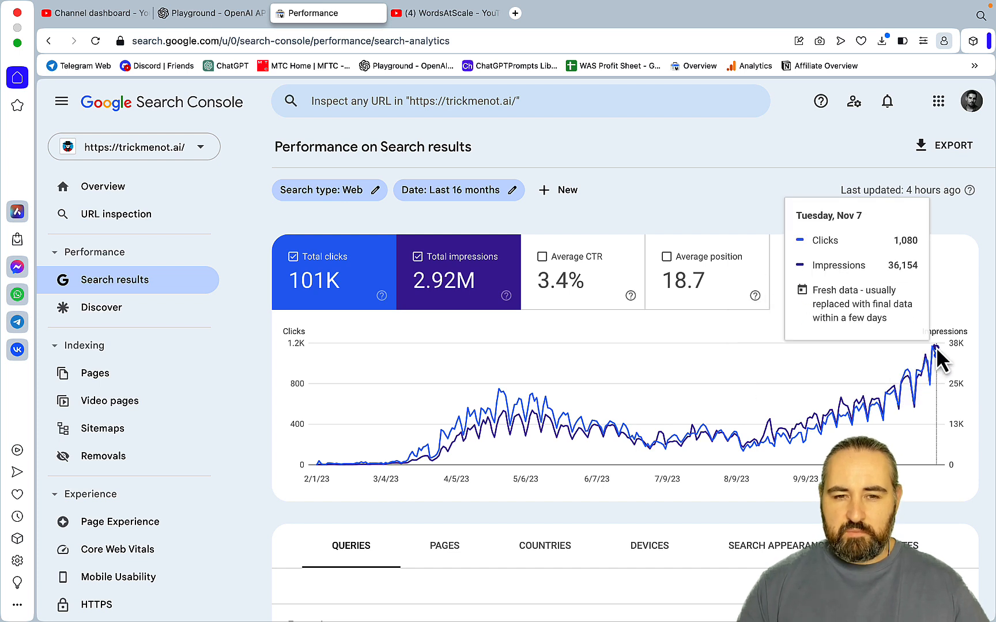
{"action": "mouse_move", "coordinate": [495, 207]}
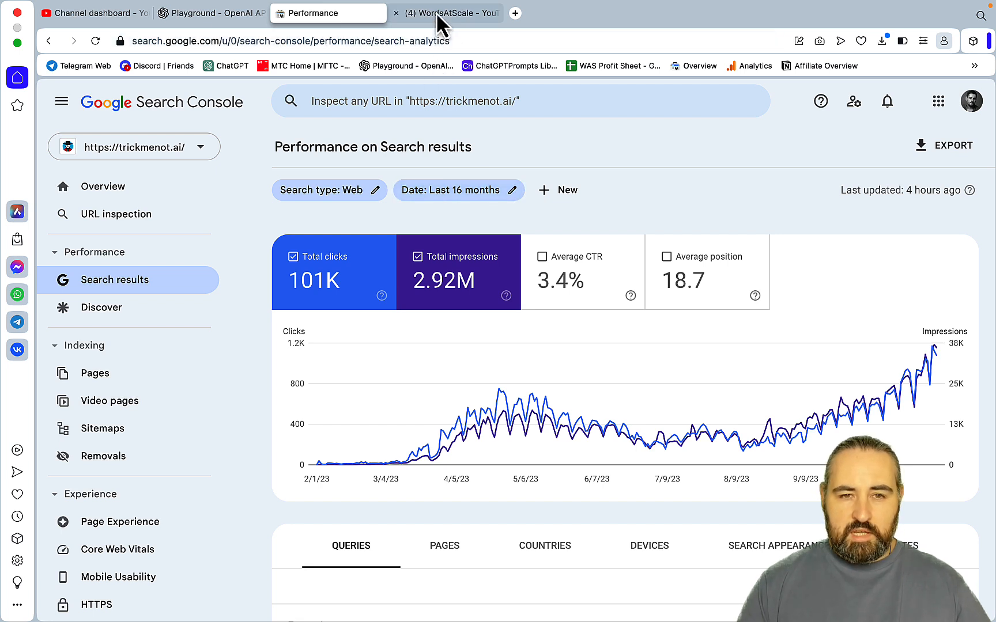
{"action": "mouse_move", "coordinate": [446, 17]}
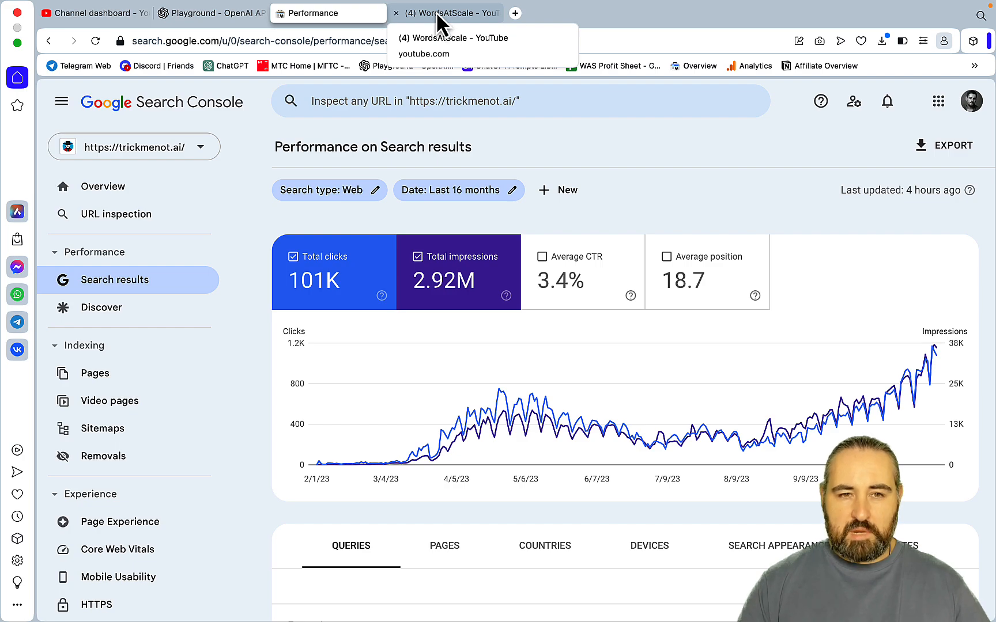
Step: Show the Google Update Survival Guide 2023 video's transcript, then move to the Playground
{"action": "left_click", "coordinate": [449, 12]}
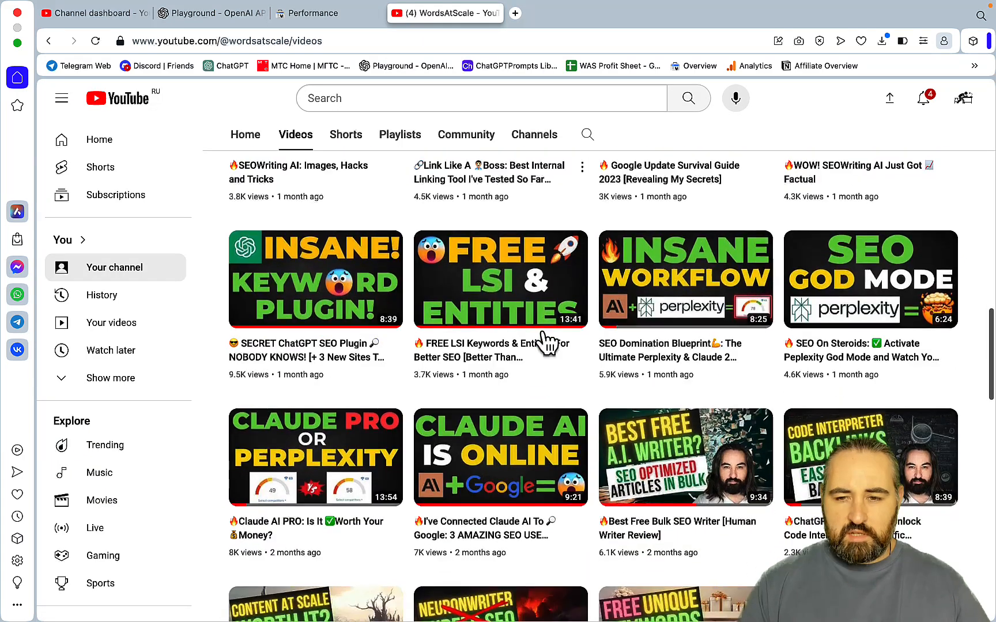
{"action": "scroll", "scroll_direction": "up", "scroll_amount": 3}
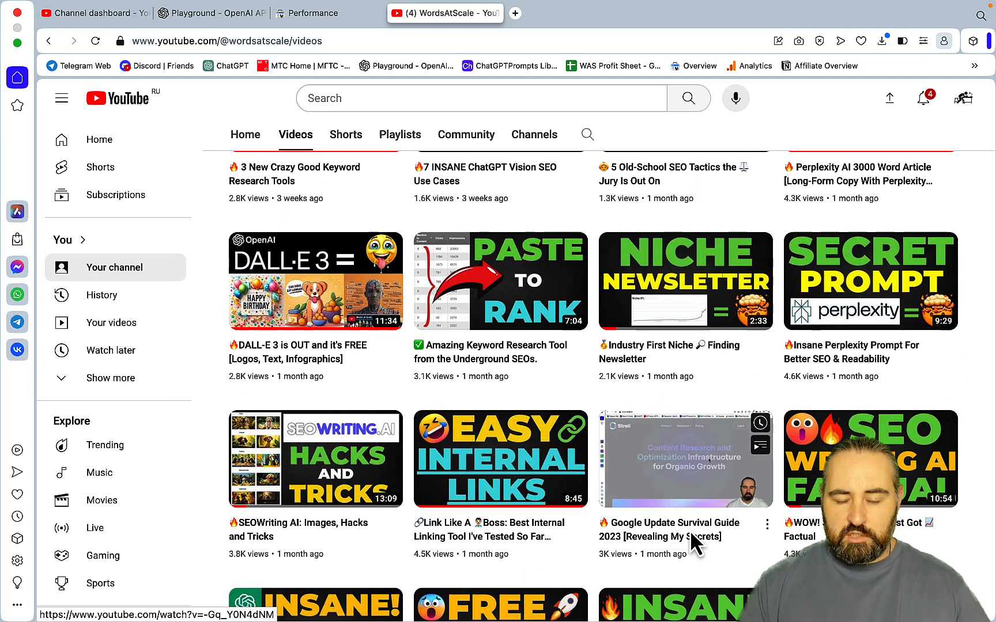
{"action": "mouse_move", "coordinate": [675, 545]}
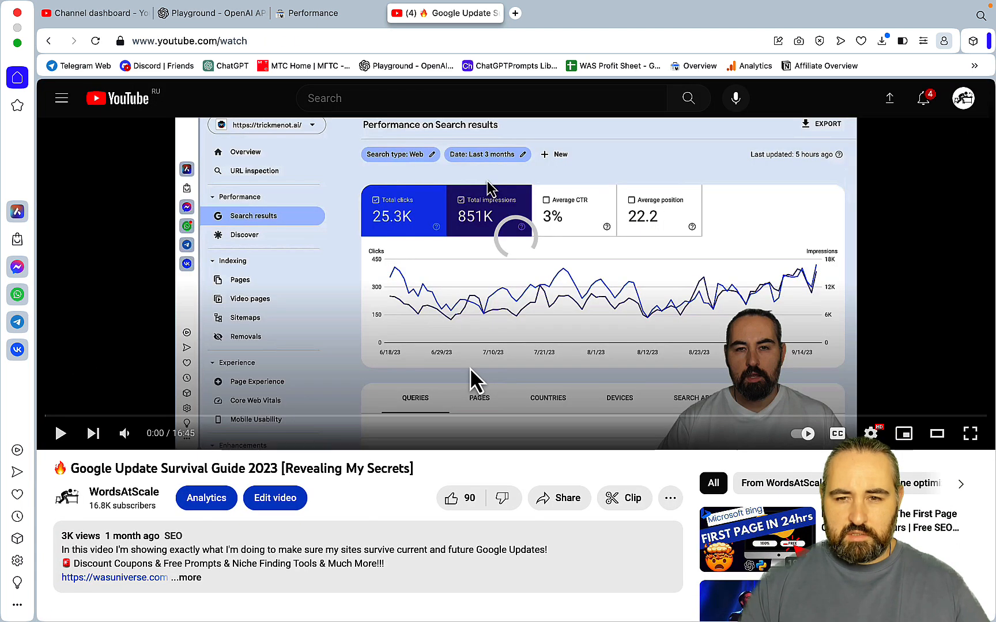
{"action": "scroll", "scroll_direction": "down", "scroll_amount": 3}
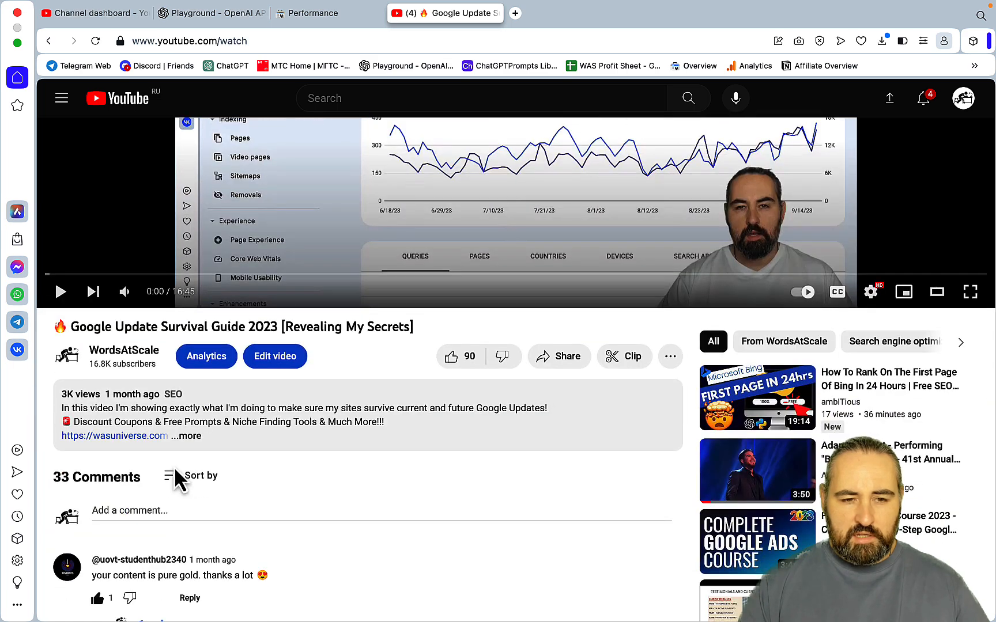
{"action": "scroll", "scroll_direction": "down", "scroll_amount": 3}
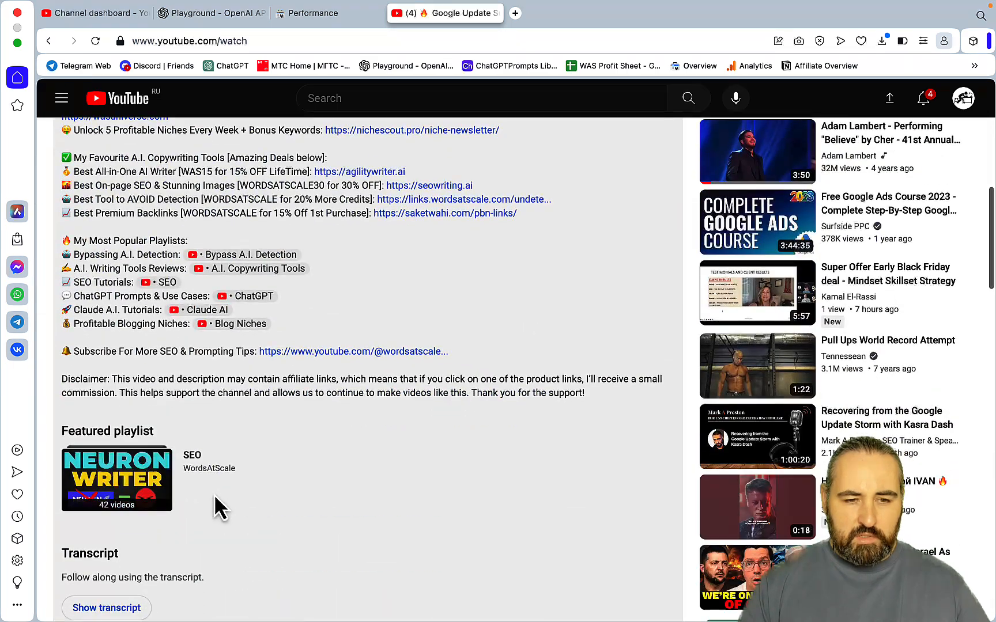
{"action": "left_click", "coordinate": [106, 609]}
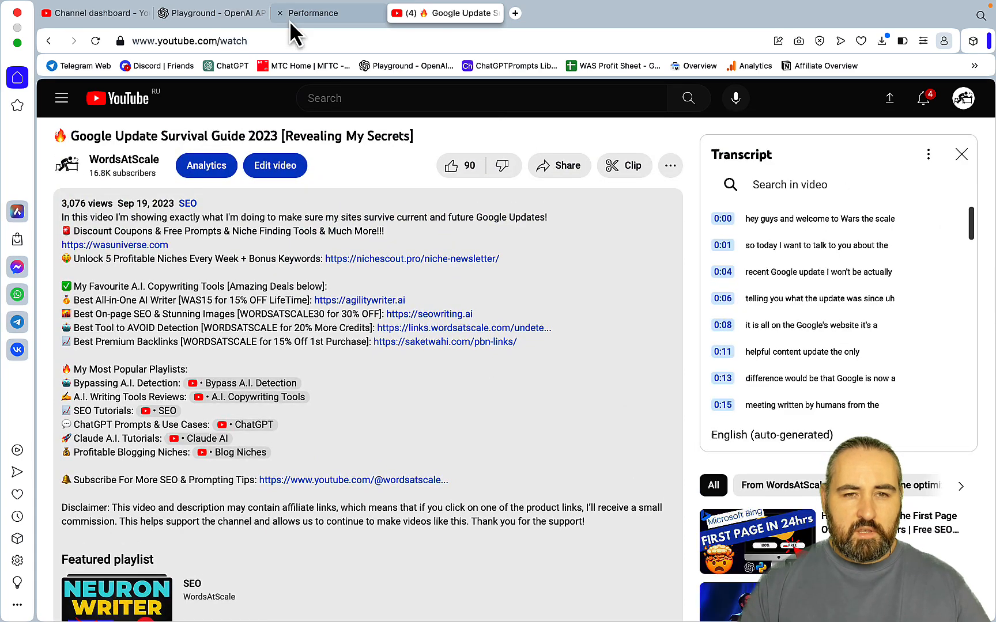
{"action": "left_click", "coordinate": [282, 13]}
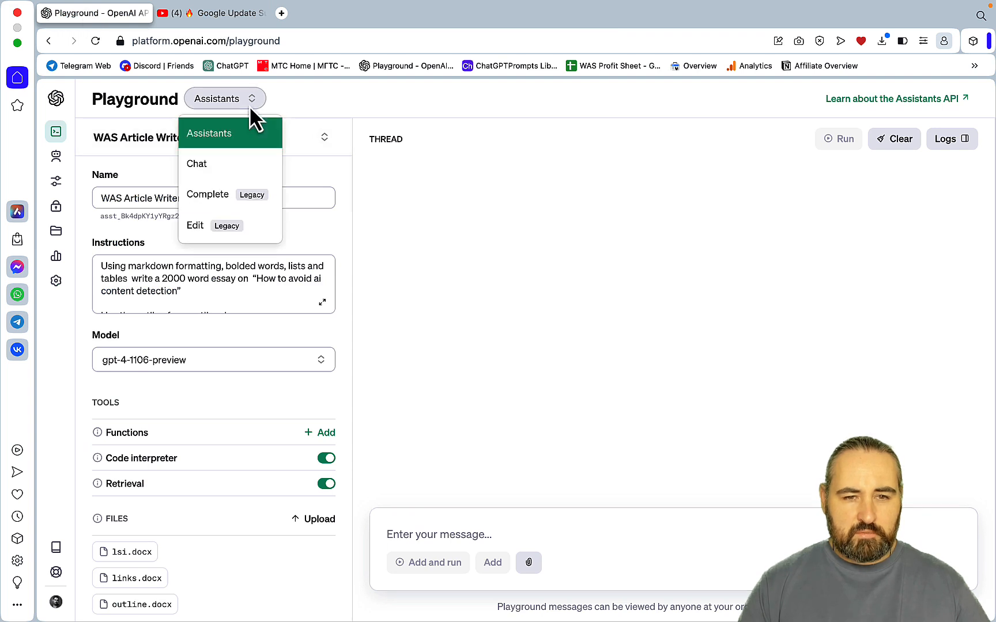
Step: Choose gpt-4-1106-preview and replace the system message with the video transcript
{"action": "left_click", "coordinate": [197, 163]}
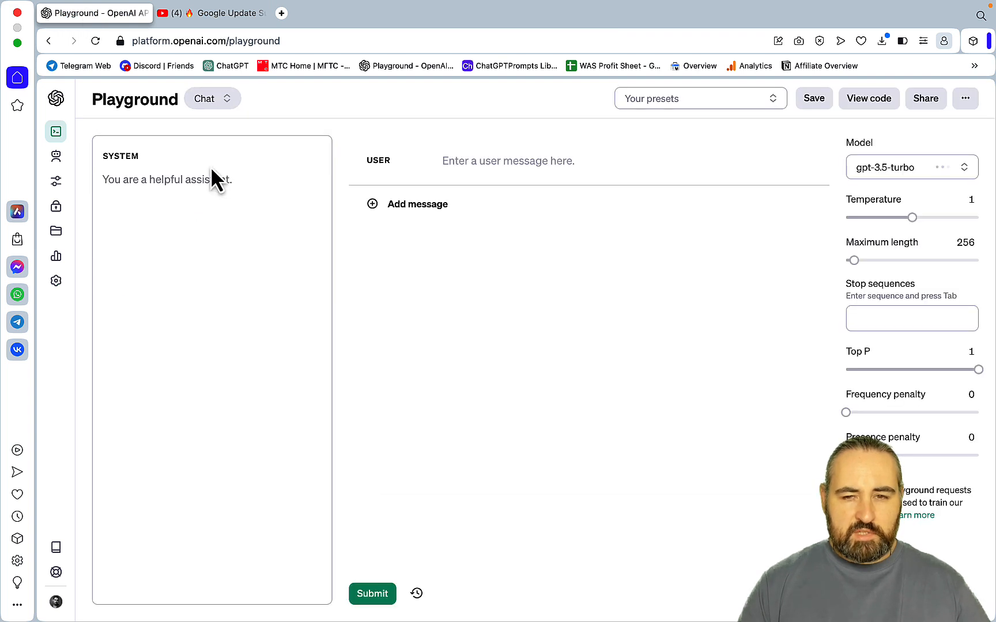
{"action": "left_click", "coordinate": [912, 167]}
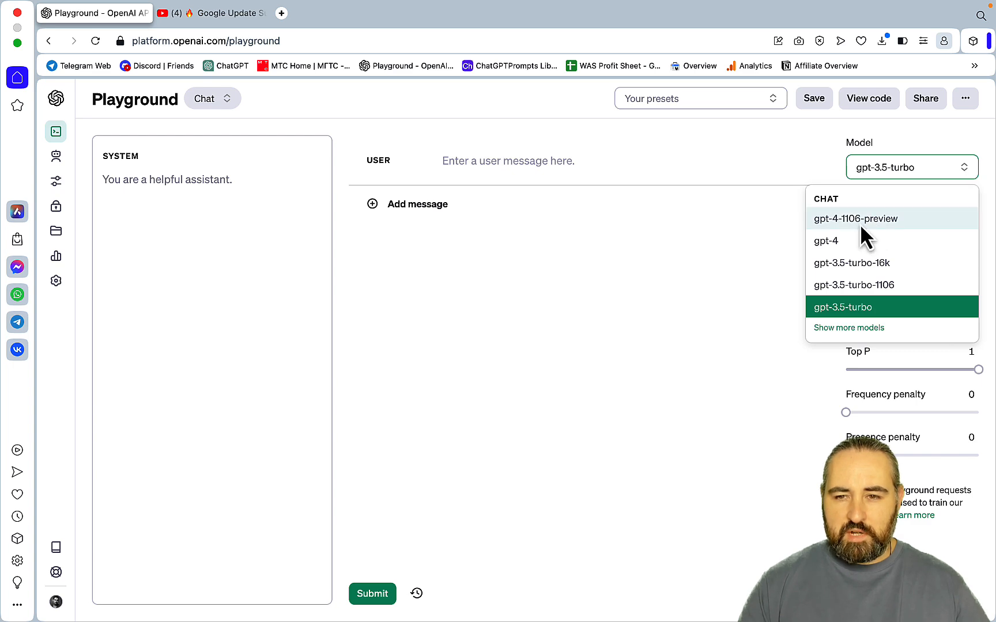
{"action": "left_click", "coordinate": [221, 14]}
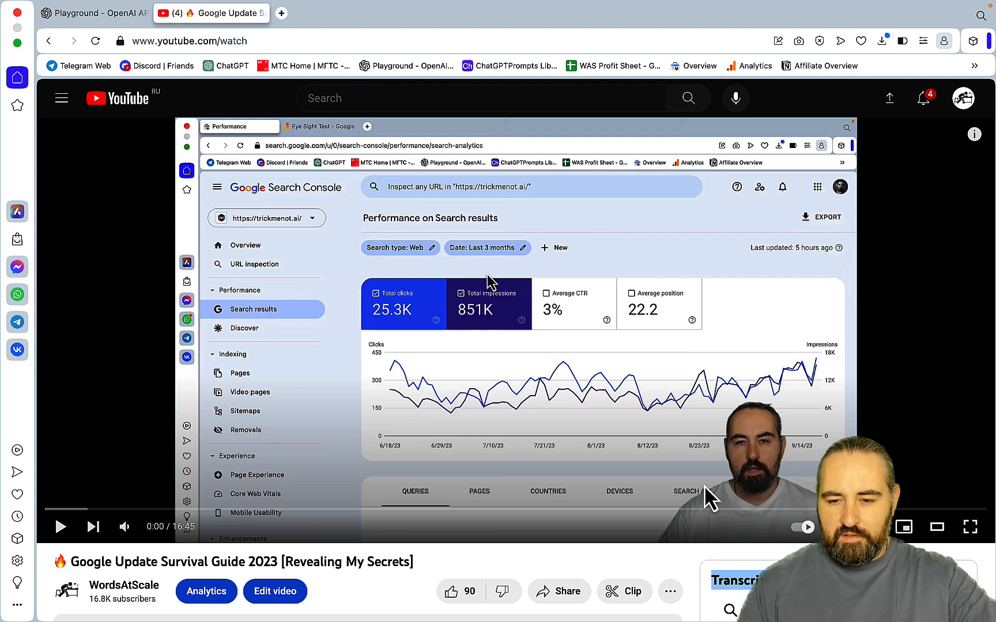
{"action": "left_click", "coordinate": [95, 13]}
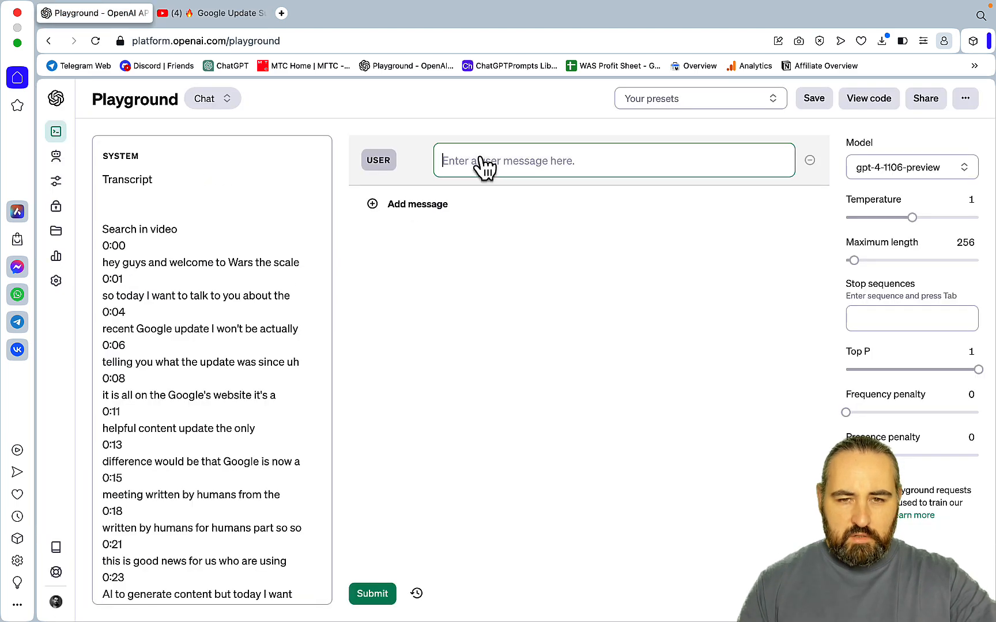
Step: Ask for an SEO-optimized article outline based on the transcript, with maximum length 4095, and submit
{"action": "type", "text": "based on the transcript give me an"}
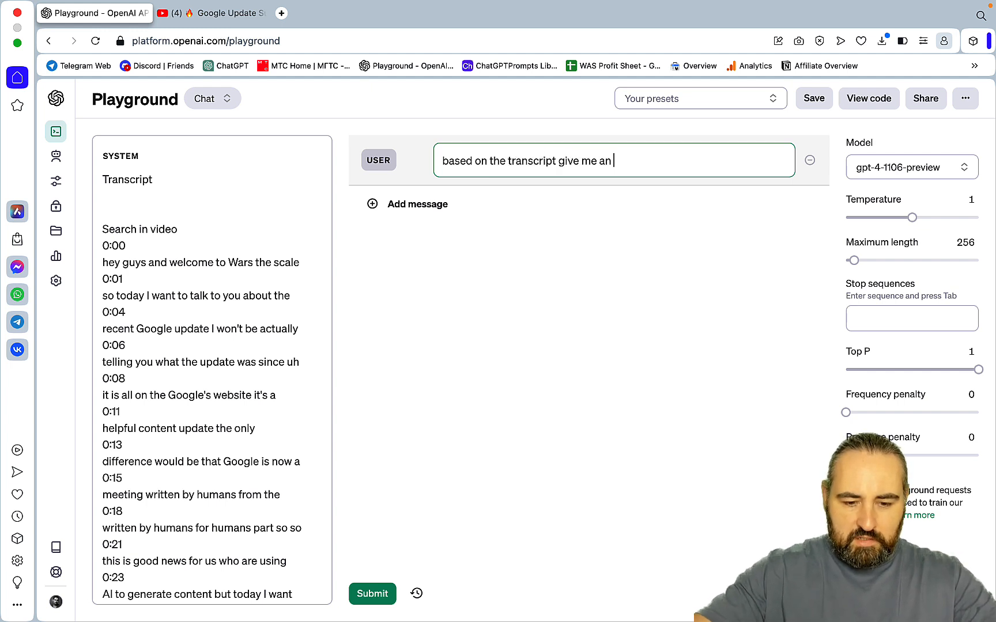
{"action": "type", "text": "seo-optimi"}
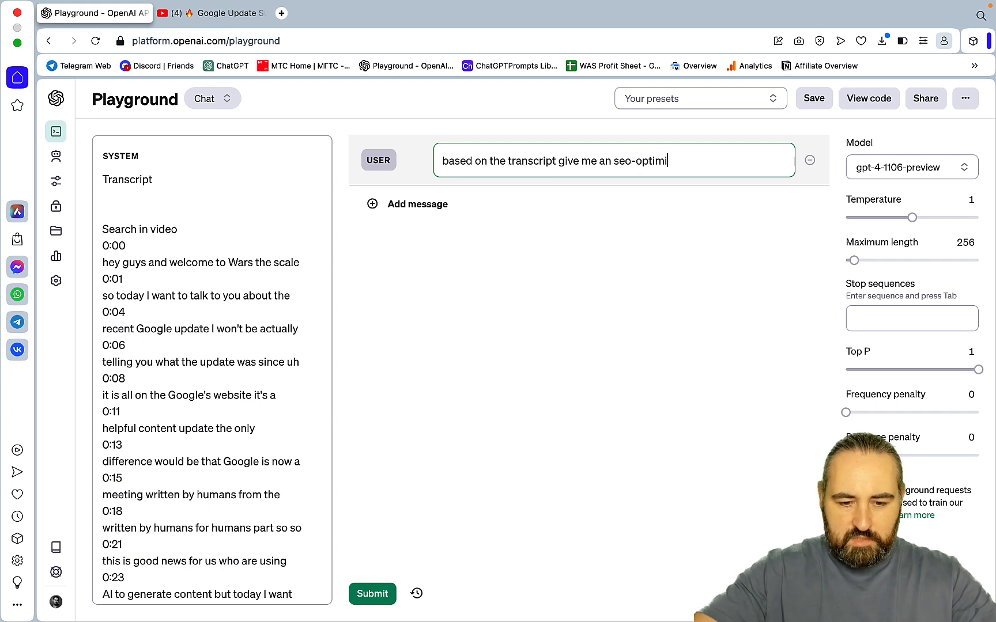
{"action": "type", "text": "zed outline for an artcile titled"}
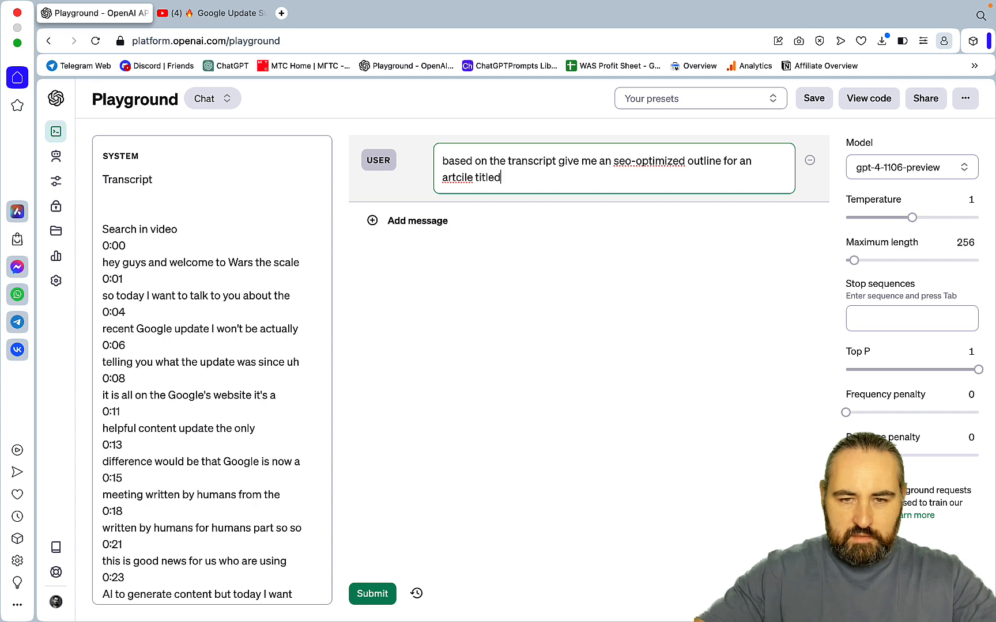
{"action": "left_click", "coordinate": [172, 15]}
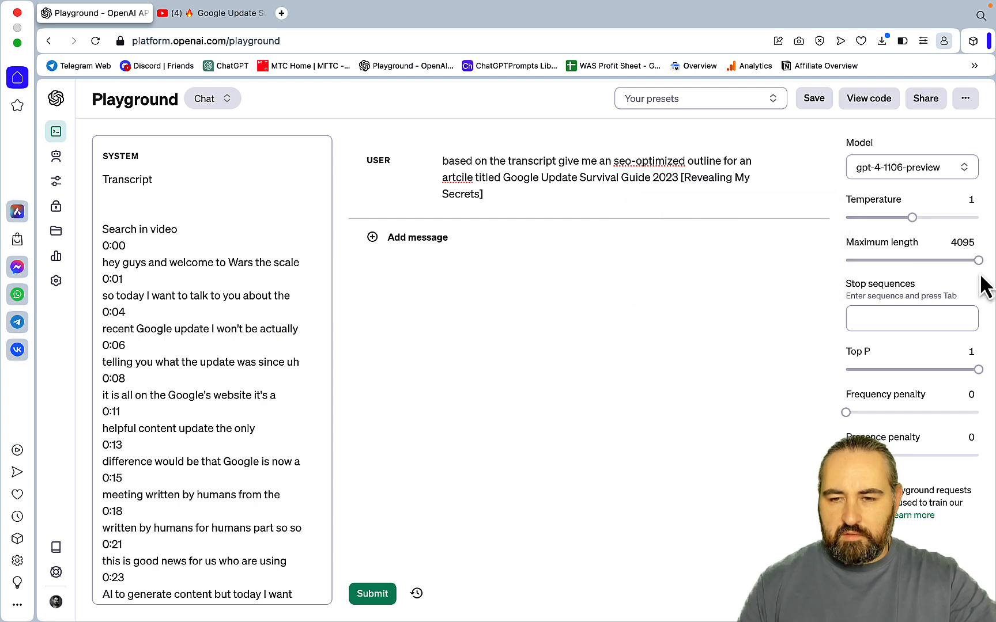
{"action": "left_click", "coordinate": [371, 593]}
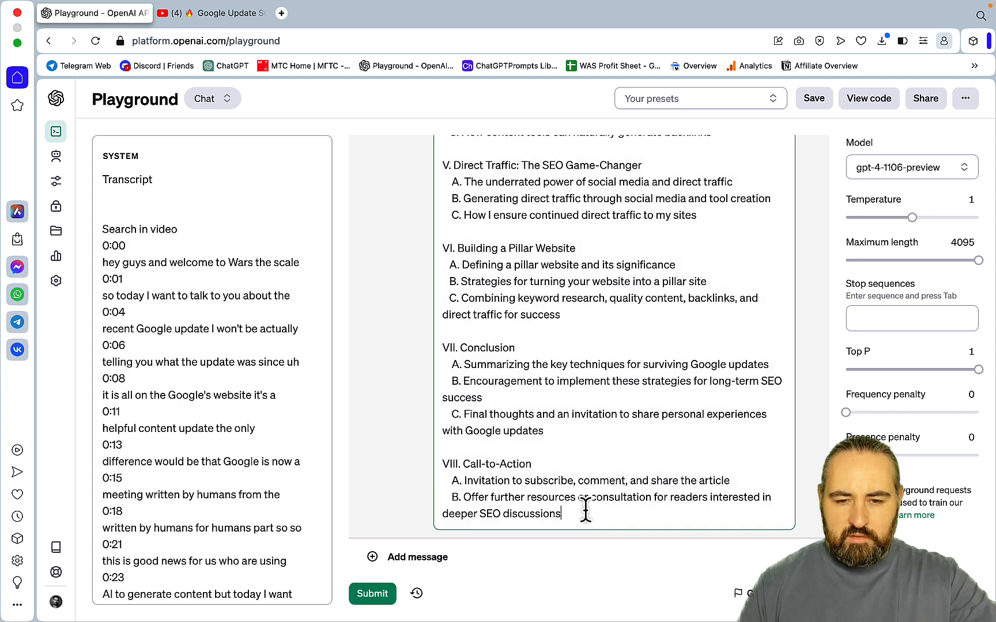
{"action": "scroll", "scroll_direction": "down", "scroll_amount": 3}
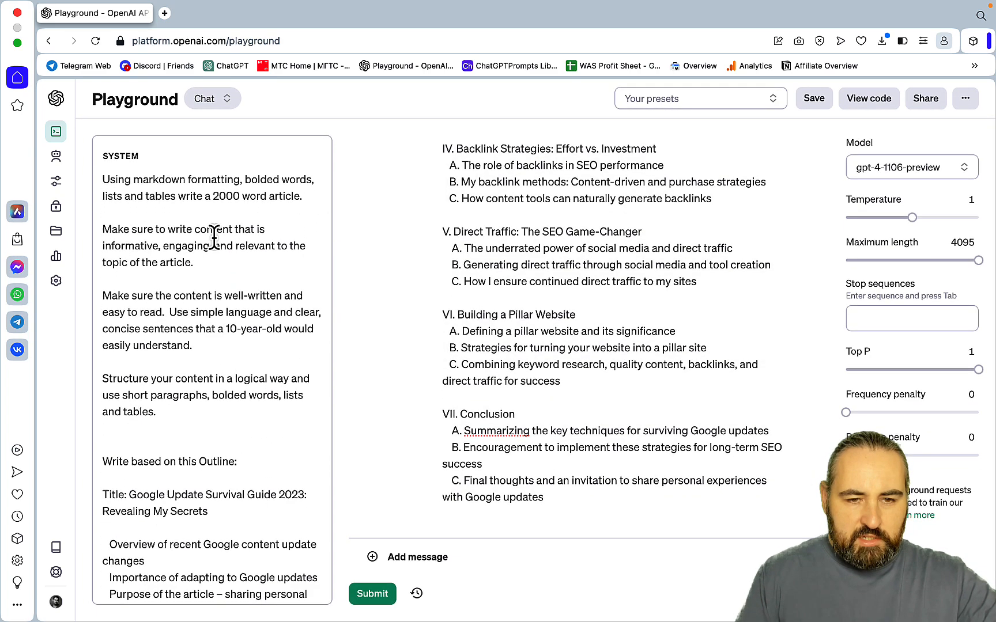
{"action": "mouse_move", "coordinate": [203, 396]}
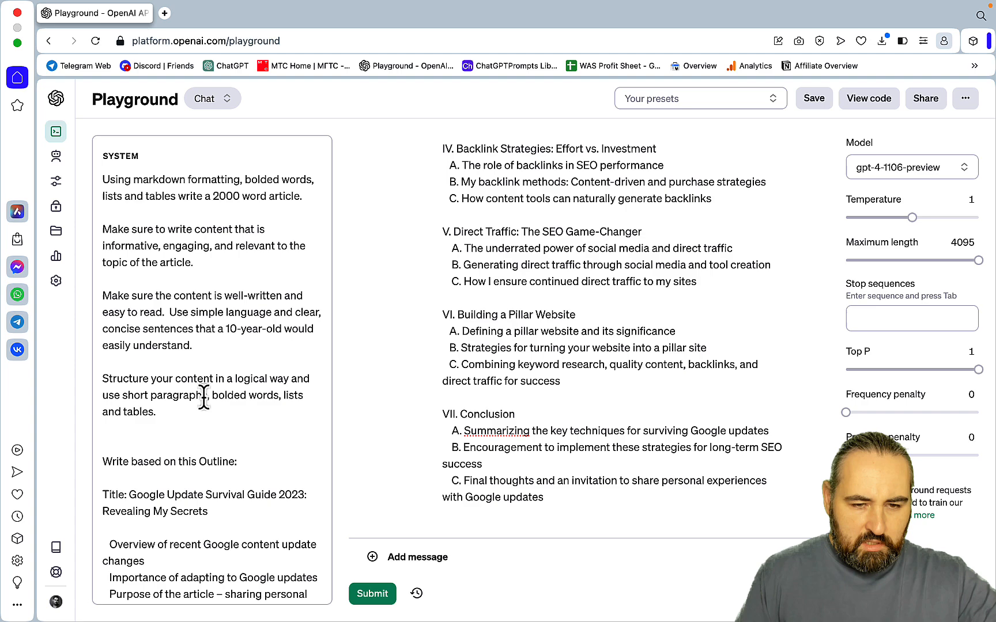
Step: Change the system prompt's last line to request Part I out of III
{"action": "scroll", "scroll_direction": "down", "scroll_amount": 3}
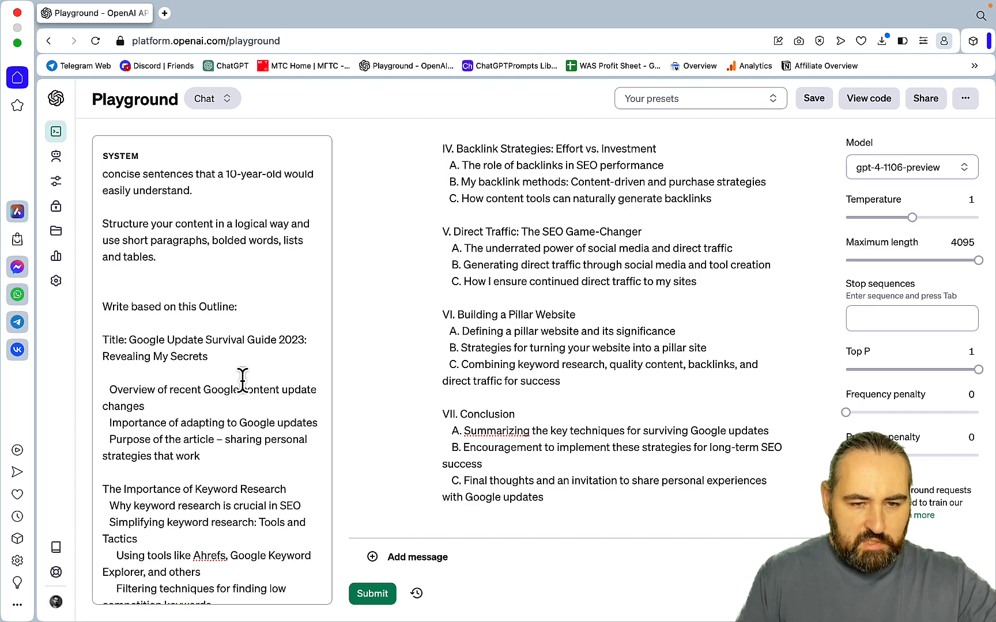
{"action": "scroll", "scroll_direction": "down", "scroll_amount": 3}
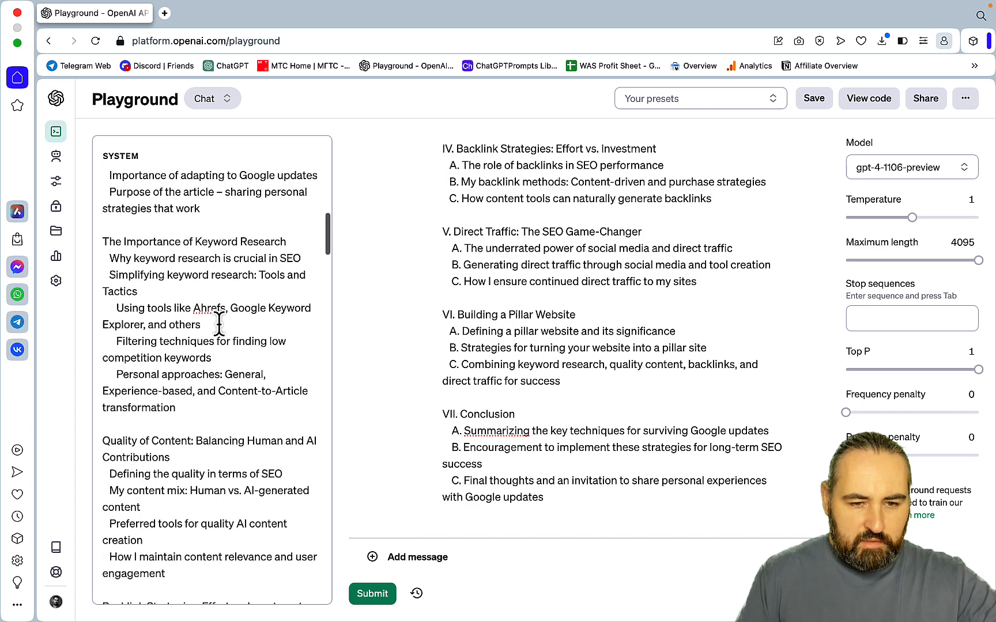
{"action": "scroll", "scroll_direction": "down", "scroll_amount": 3}
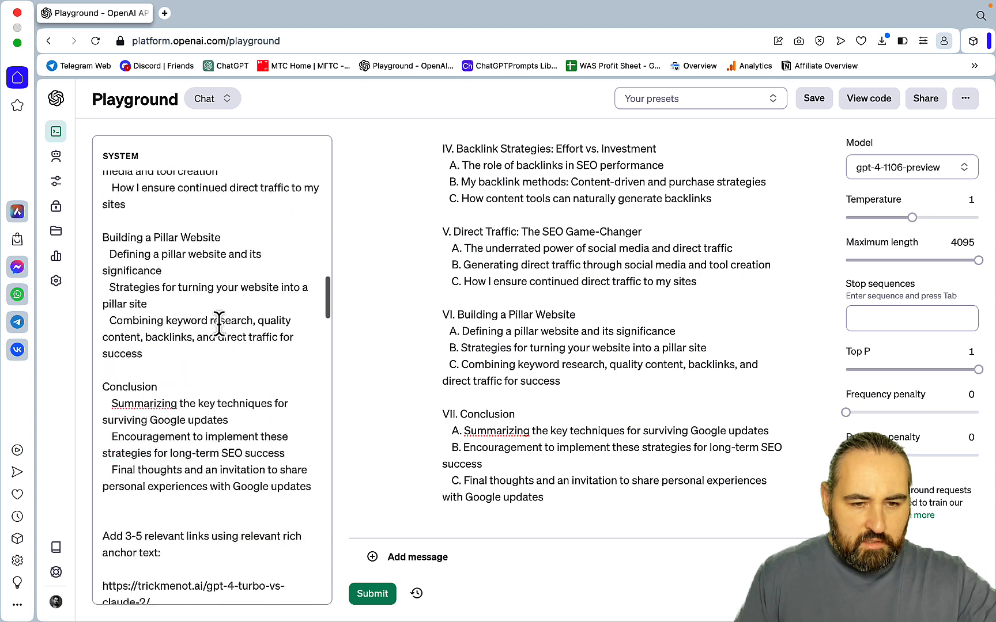
{"action": "scroll", "scroll_direction": "down", "scroll_amount": 3}
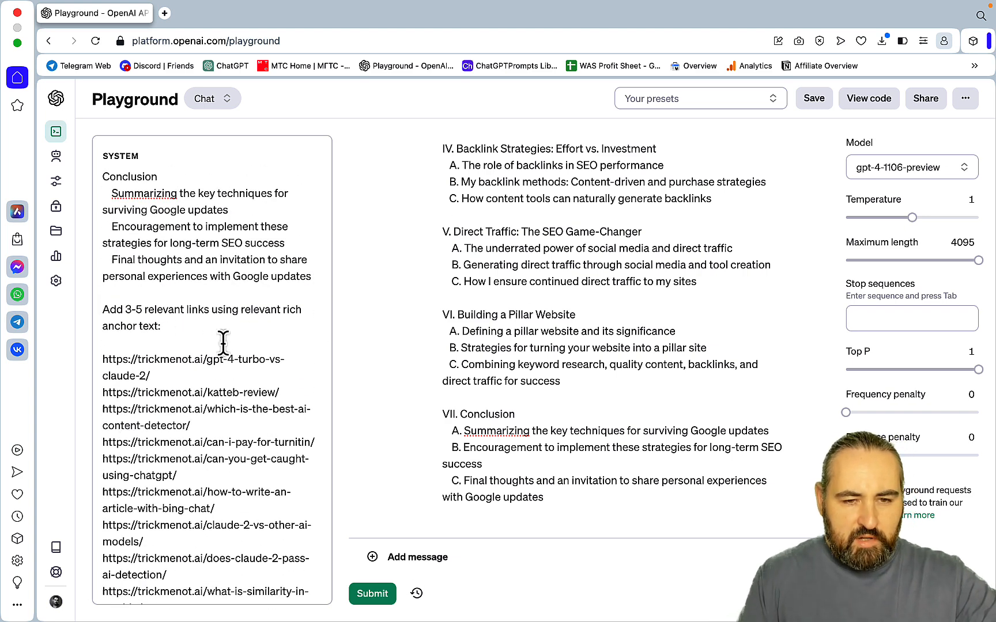
{"action": "scroll", "scroll_direction": "down", "scroll_amount": 3}
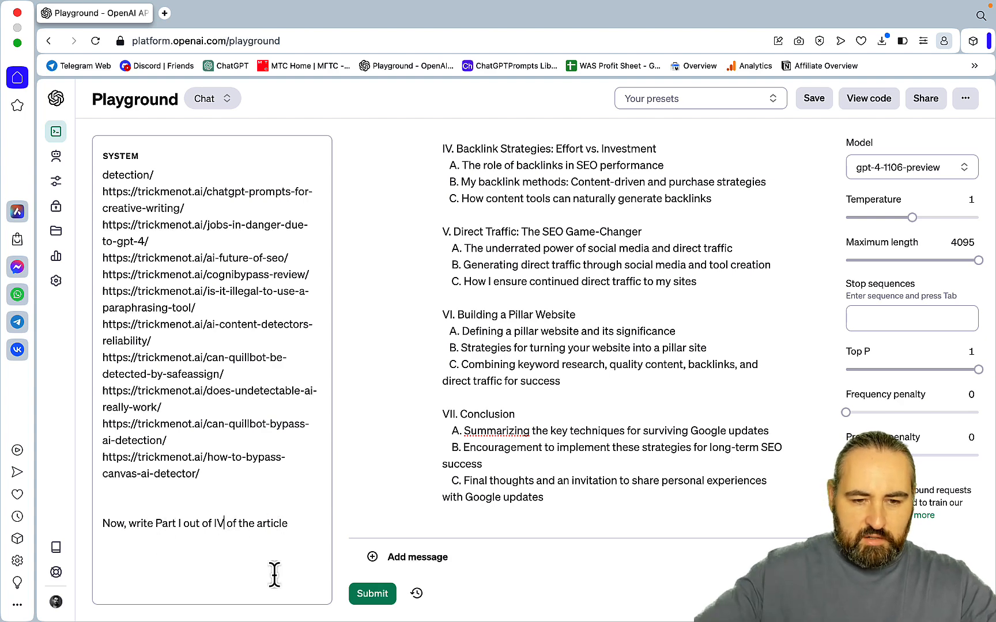
{"action": "type", "text": "III"}
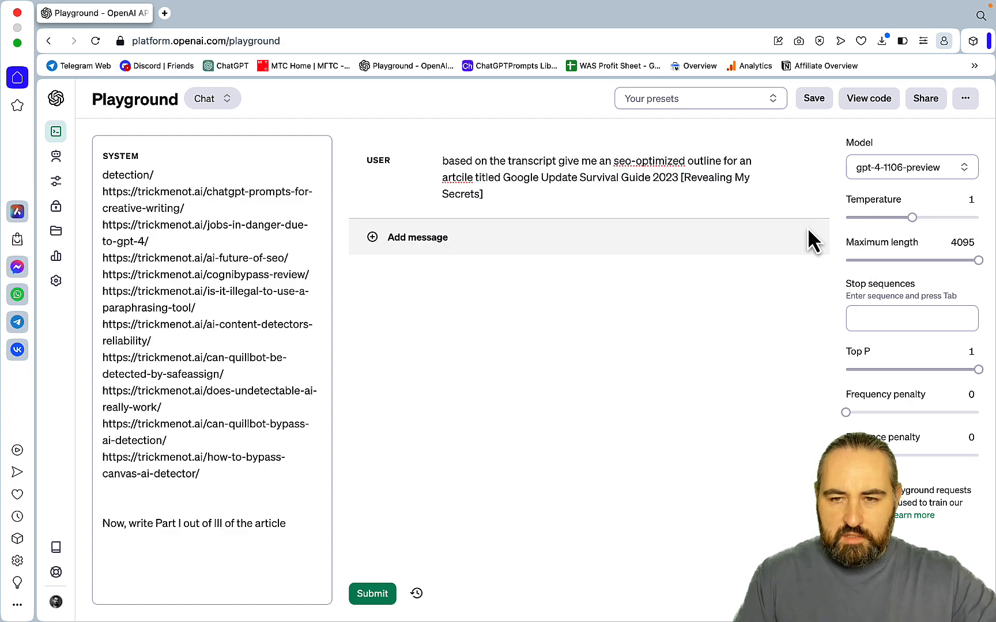
Step: Render the article parts on markdowntohtml.com and select the previewed HTML for copying
{"action": "left_click", "coordinate": [371, 594]}
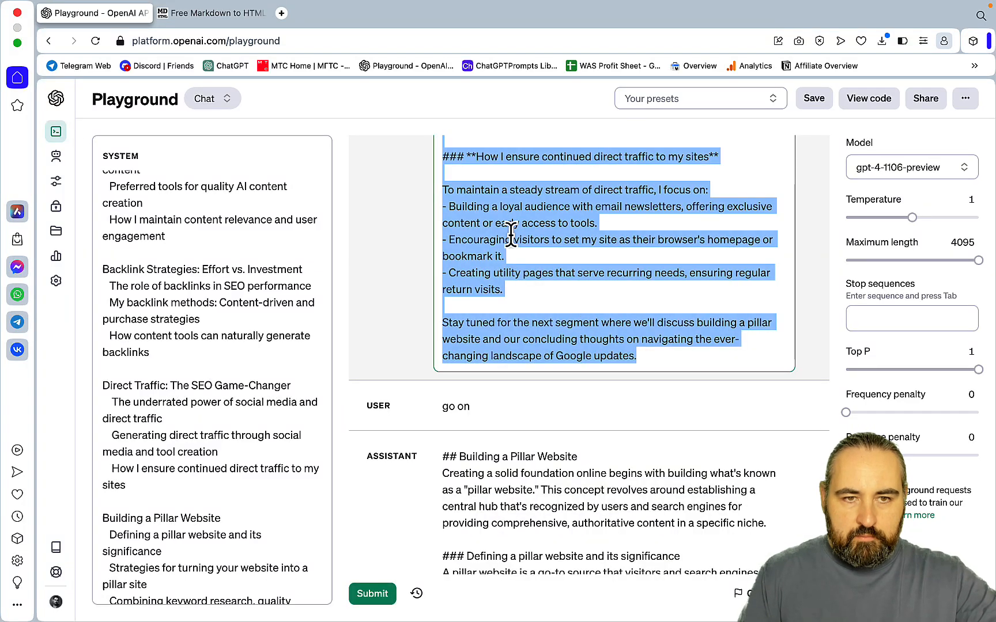
{"action": "left_click", "coordinate": [219, 14]}
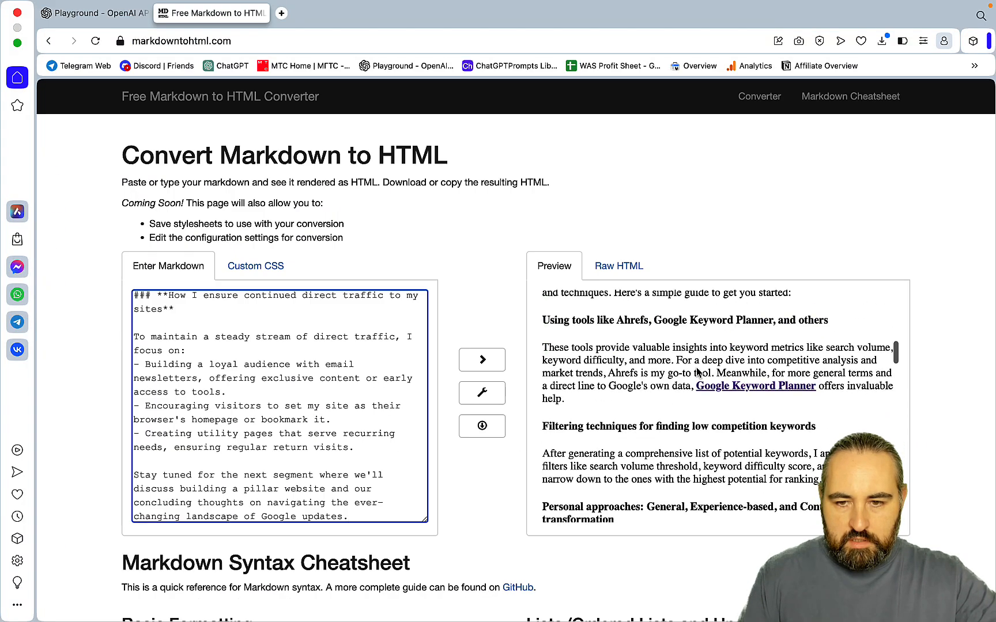
{"action": "scroll", "scroll_direction": "down", "scroll_amount": 3}
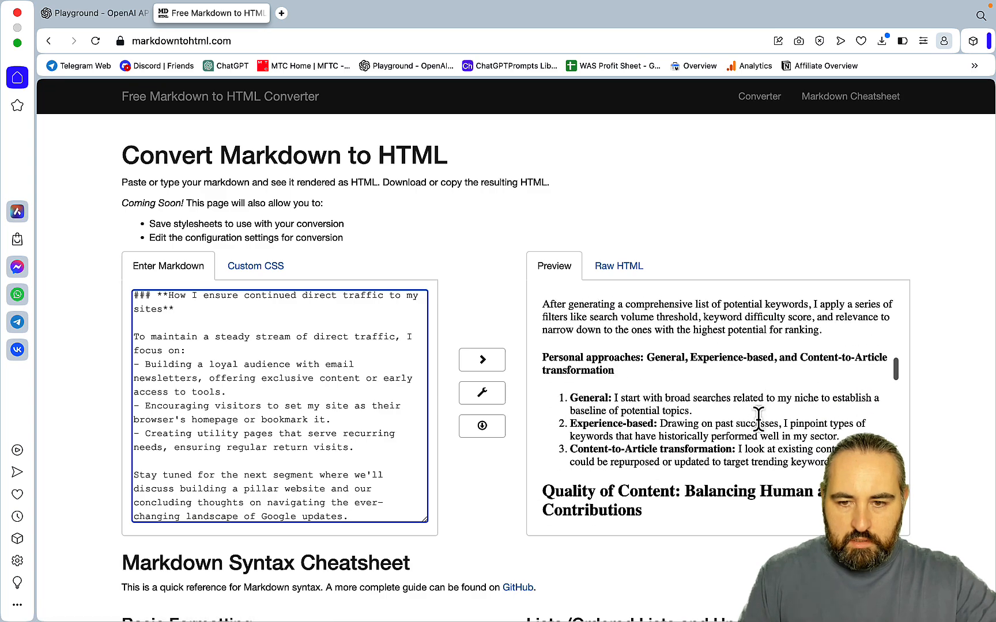
{"action": "scroll", "scroll_direction": "down", "scroll_amount": 3}
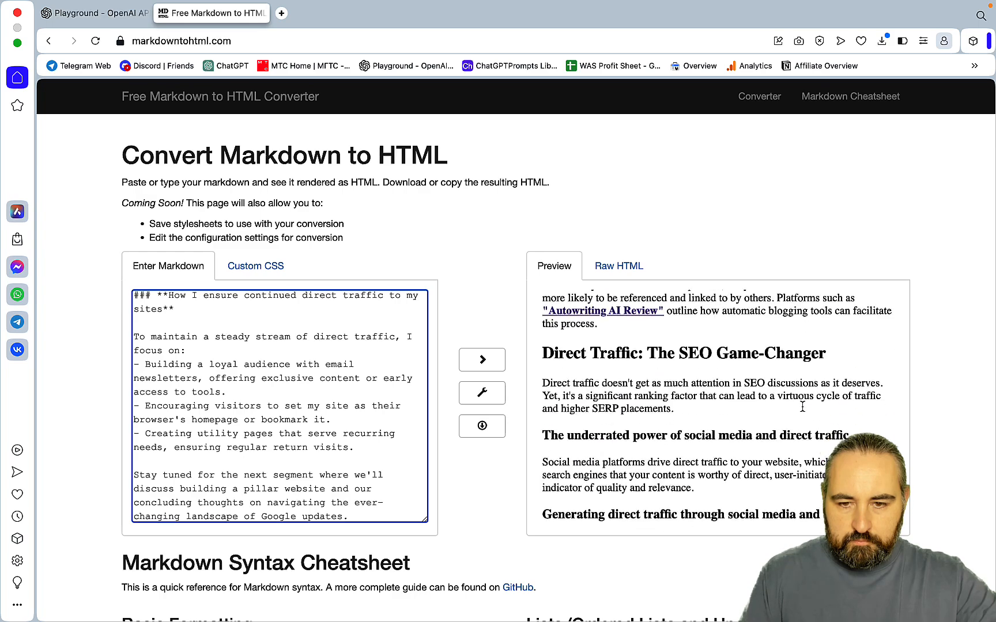
{"action": "scroll", "scroll_direction": "down", "scroll_amount": 3}
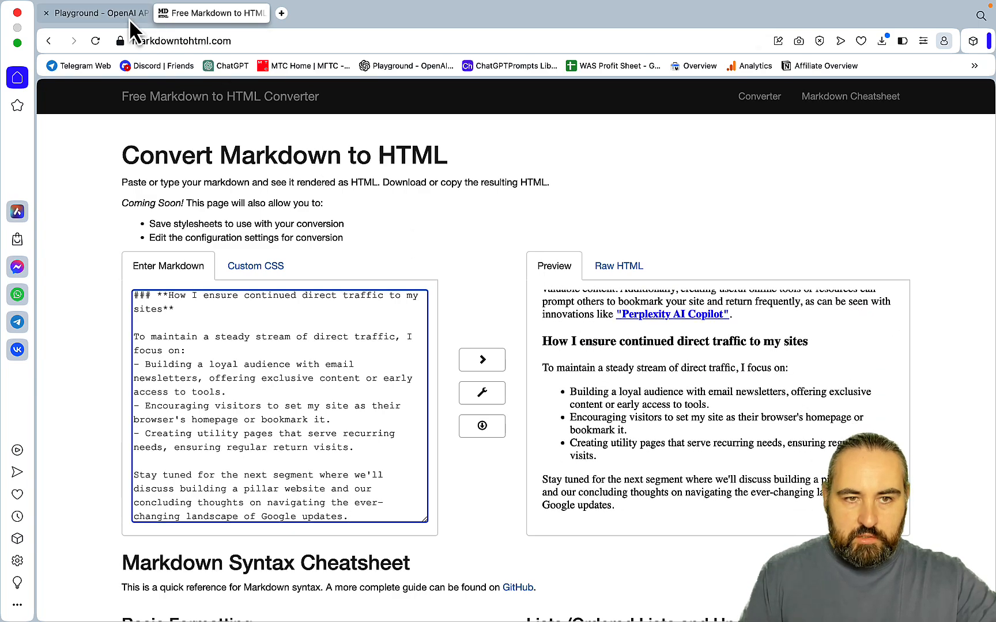
{"action": "left_click", "coordinate": [104, 14]}
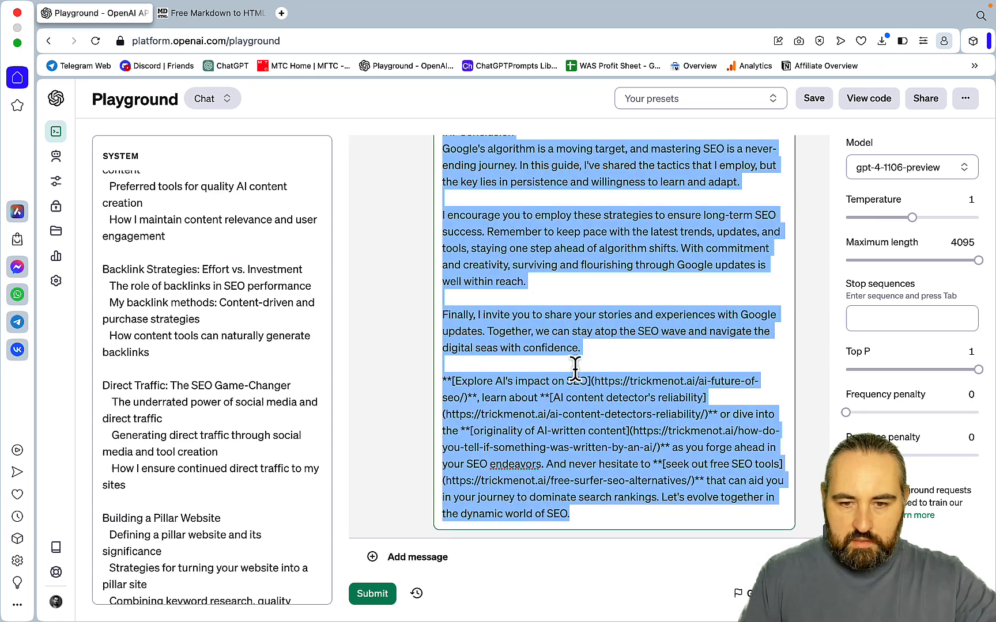
{"action": "mouse_move", "coordinate": [223, 23]}
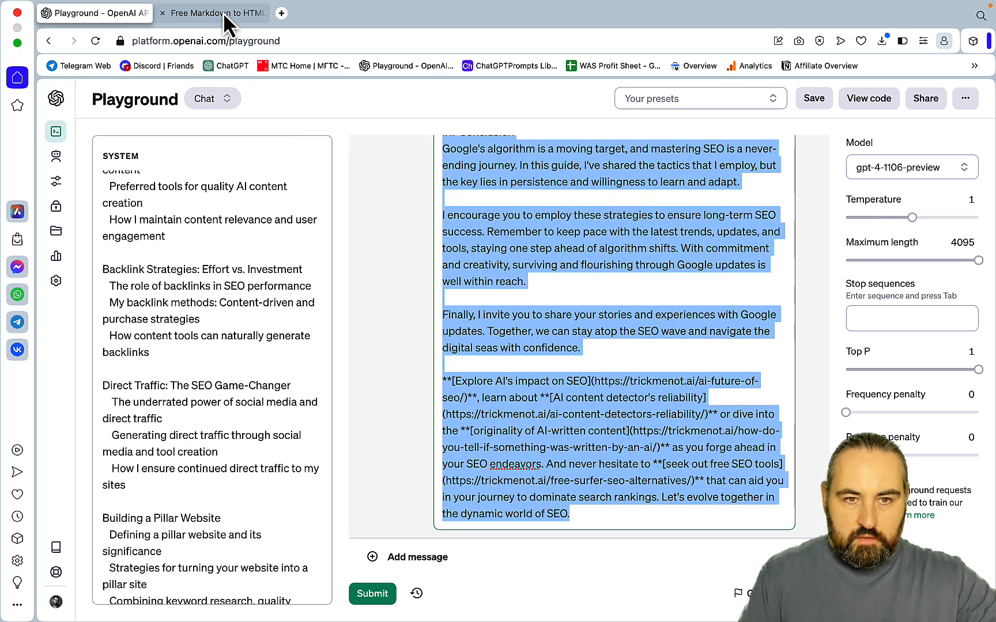
{"action": "left_click", "coordinate": [221, 12]}
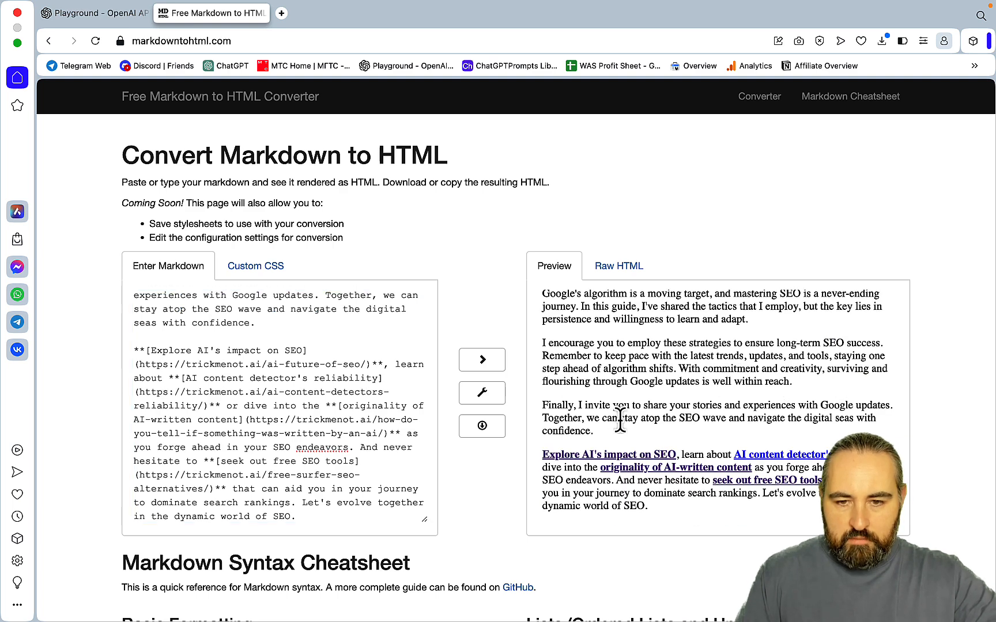
{"action": "left_click", "coordinate": [285, 13]}
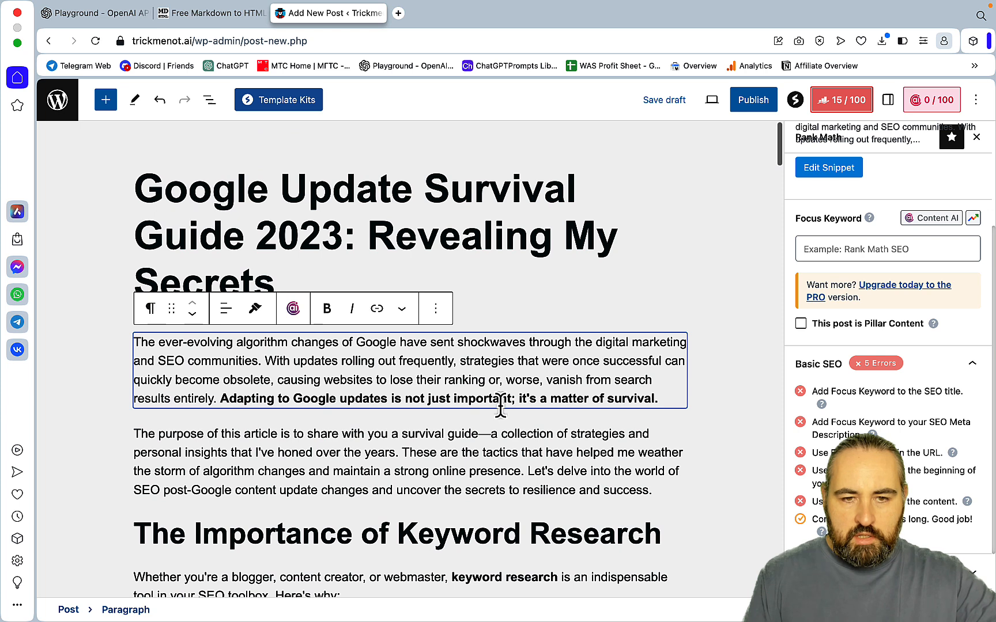
Step: Place the cursor in the Add New Post title field for editing
{"action": "left_click", "coordinate": [310, 221]}
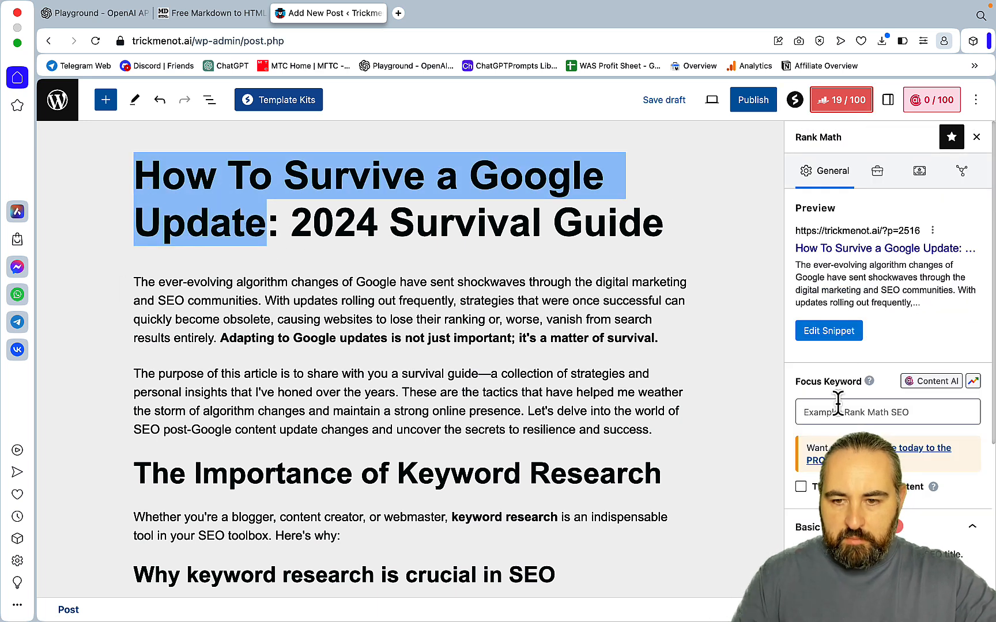
Step: Save the draft and add the line 'So, How To Survive a Google Update?' after the intro
{"action": "type", "text": "How To Survive a Google Update"}
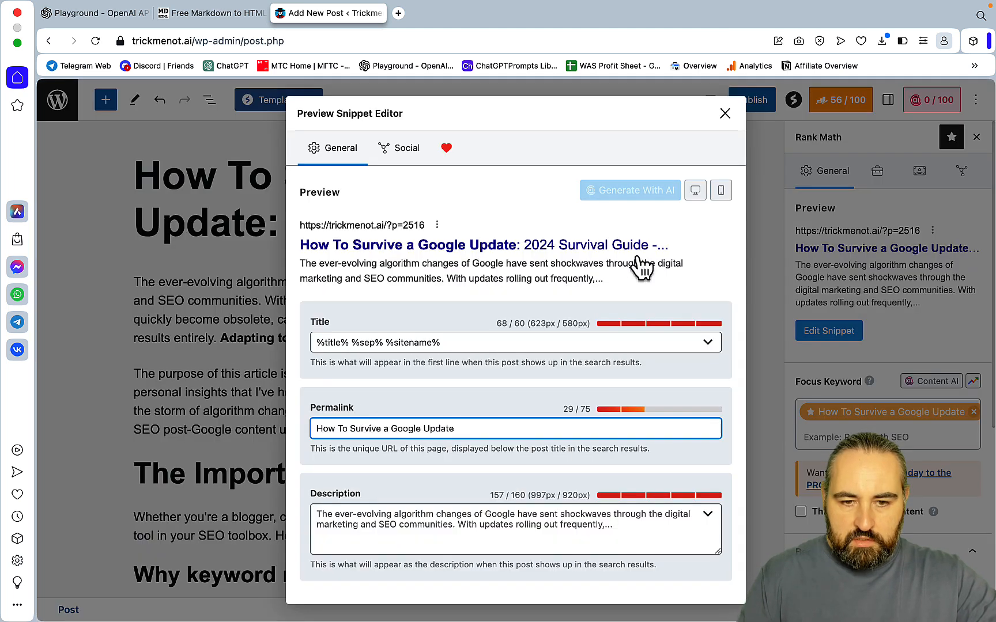
{"action": "left_click", "coordinate": [725, 113]}
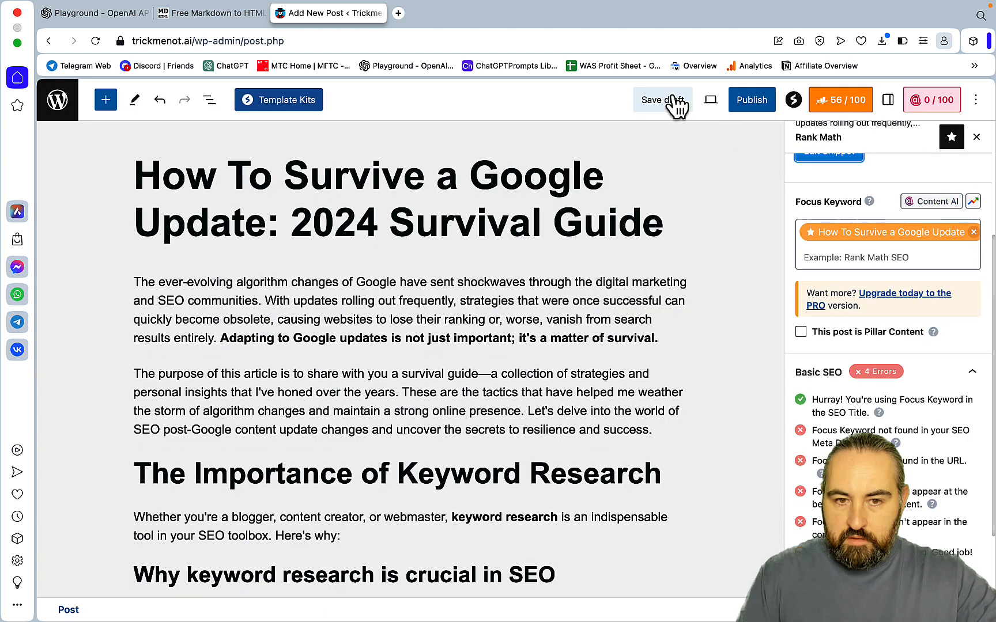
{"action": "left_click", "coordinate": [662, 100]}
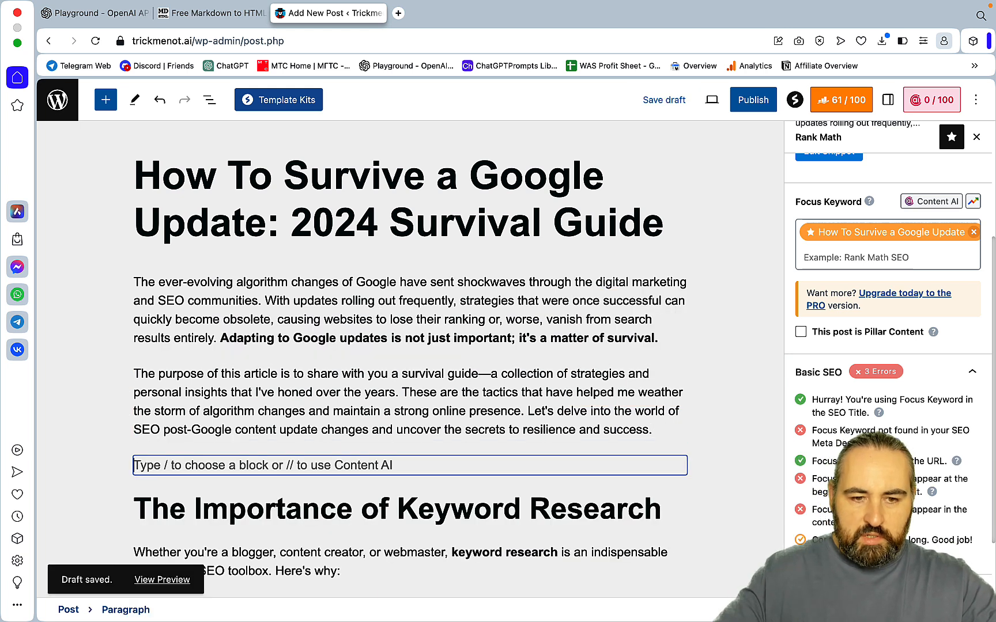
{"action": "type", "text": "So,"}
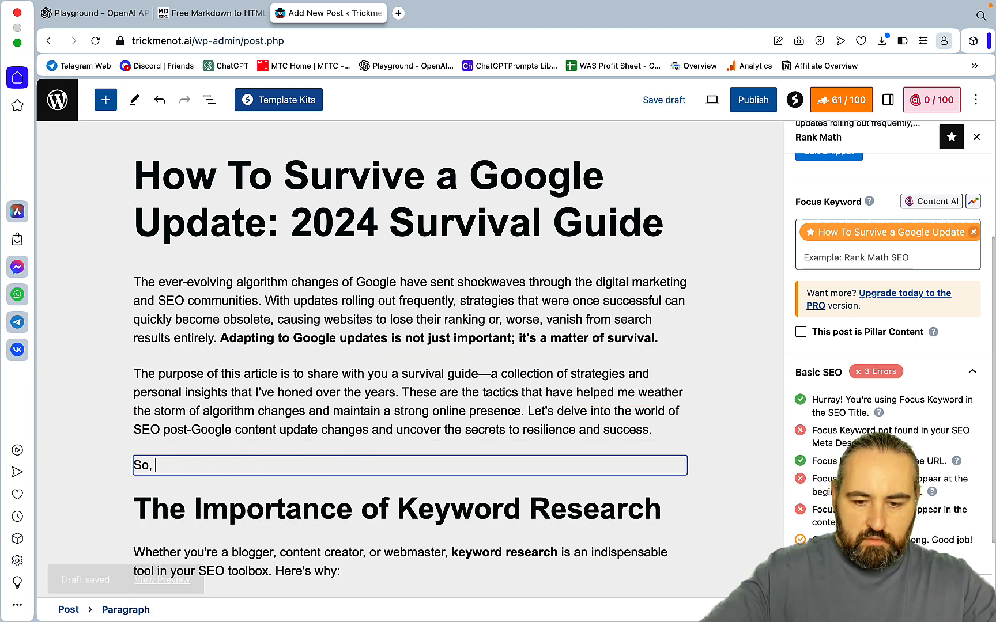
{"action": "type", "text": "How To Survive a Google Update"}
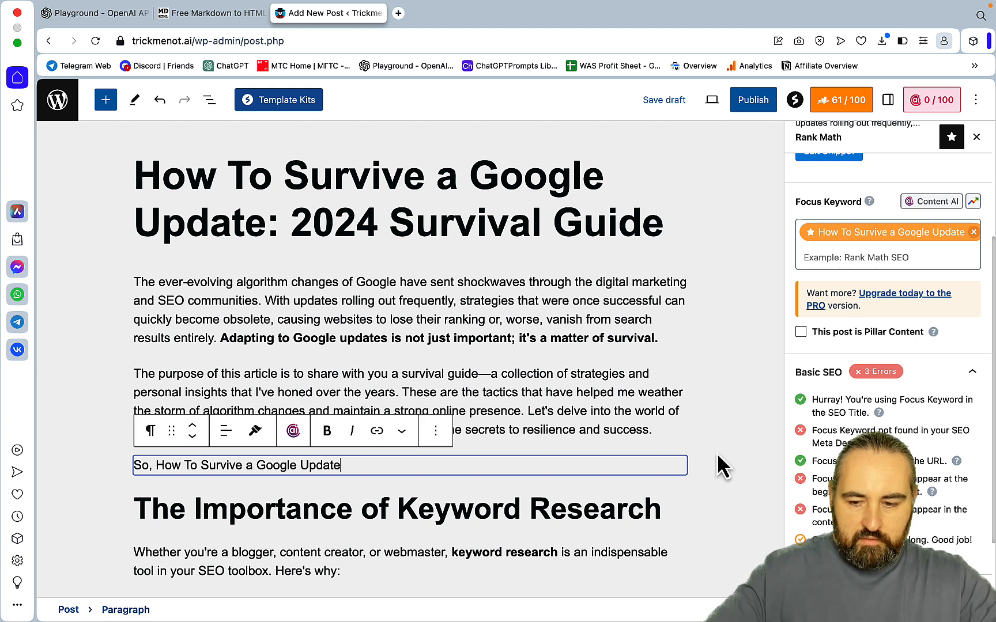
{"action": "type", "text": "?"}
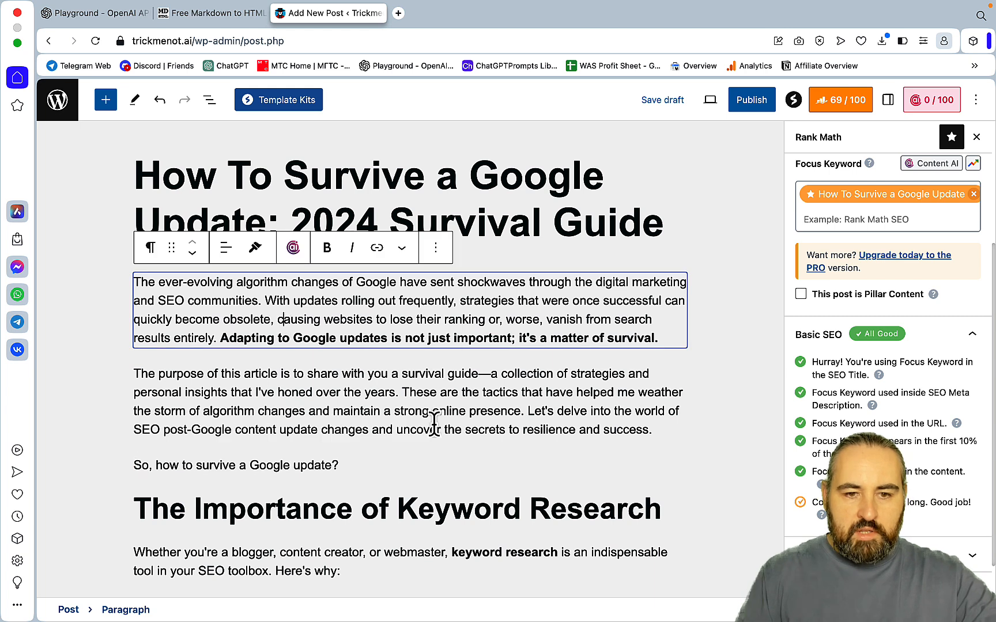
Step: Remove the opening 'ever-evolving' paragraph and return to the Playground
{"action": "left_click", "coordinate": [432, 401]}
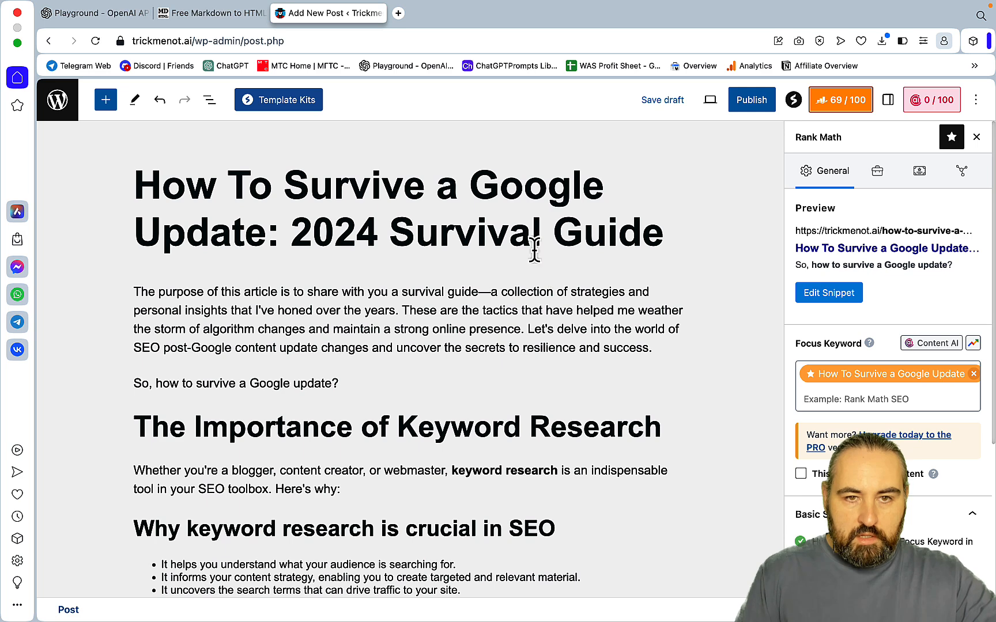
{"action": "mouse_move", "coordinate": [375, 357]}
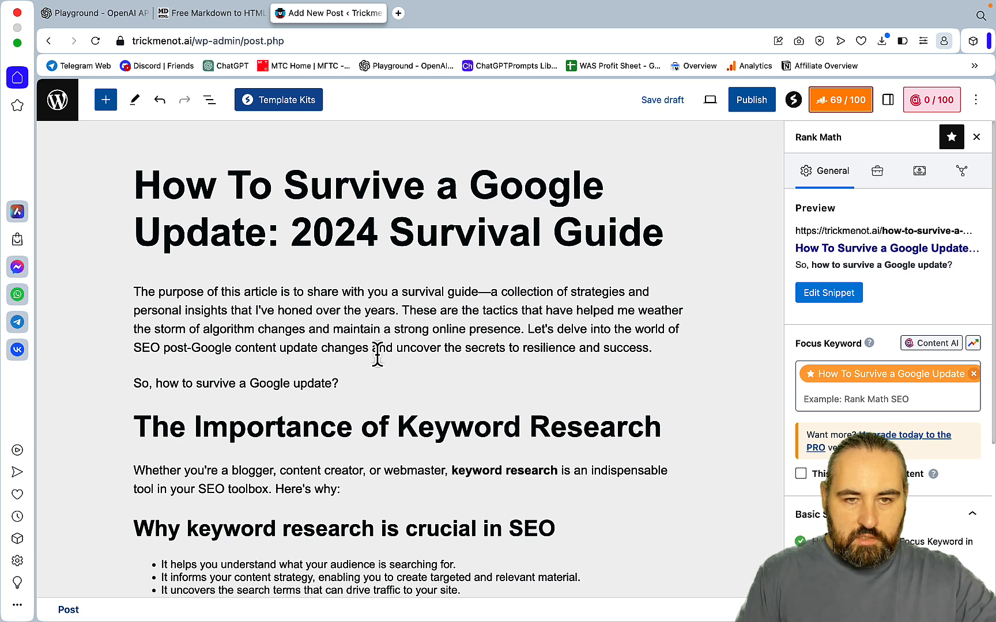
{"action": "left_click", "coordinate": [101, 13]}
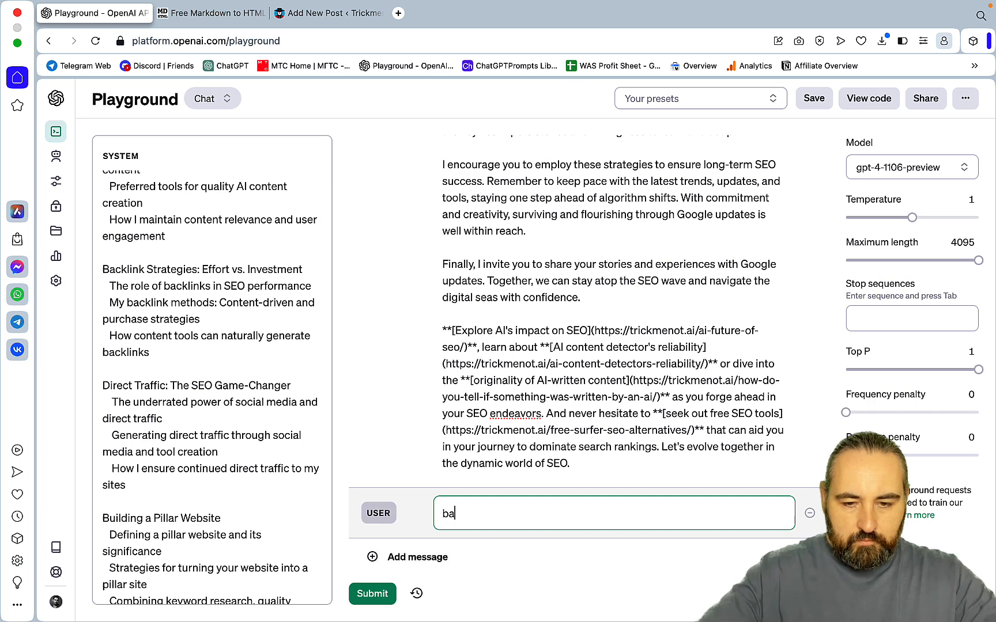
Step: Prompt 'use markdown formatting to generate' a Key Takeaways table and select the result for conversion
{"action": "type", "text": "use mark"}
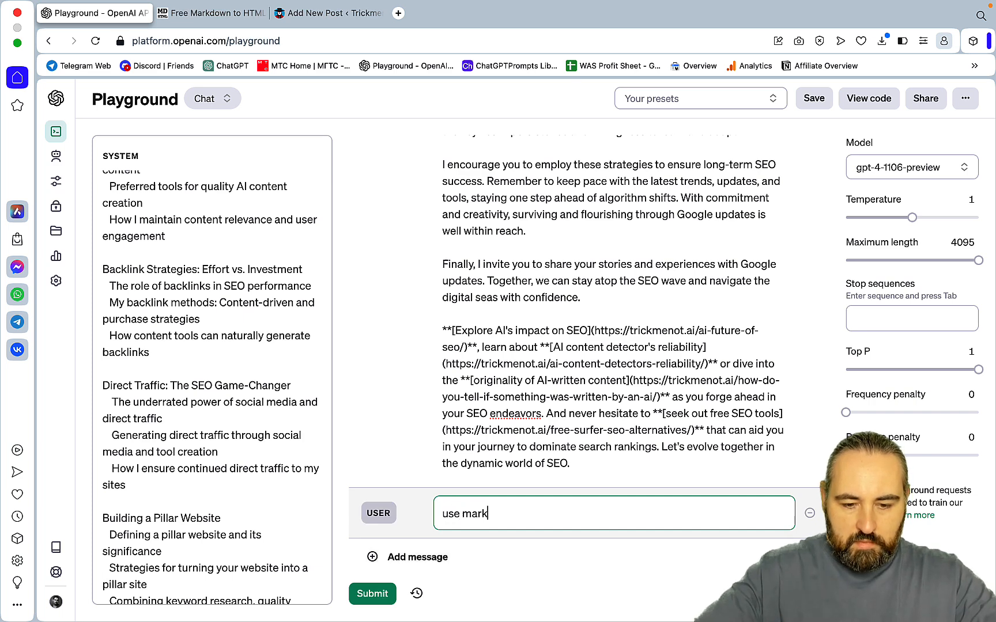
{"action": "type", "text": "down fo"}
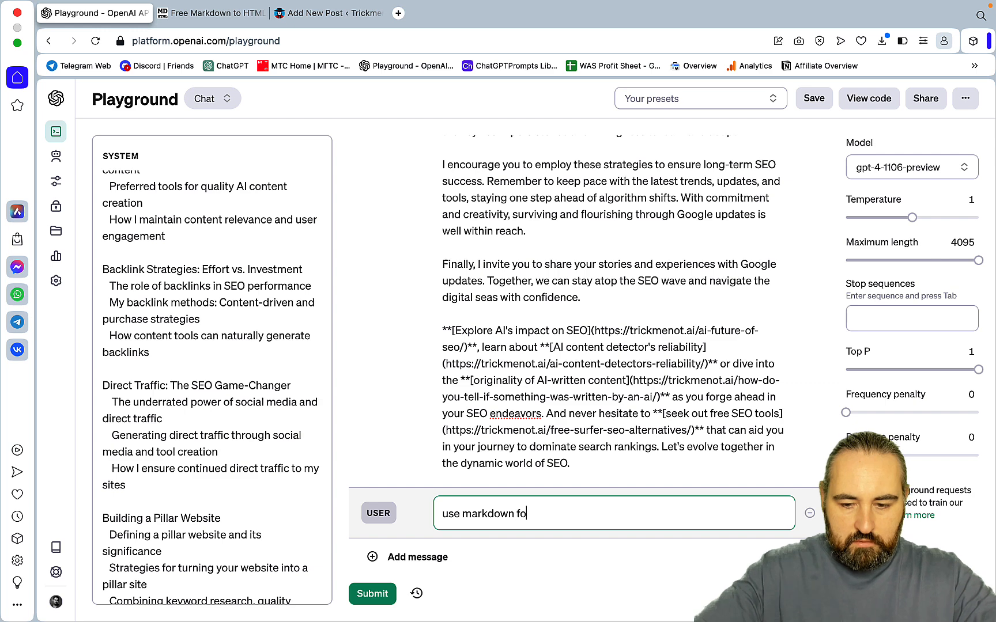
{"action": "type", "text": "rmattin"}
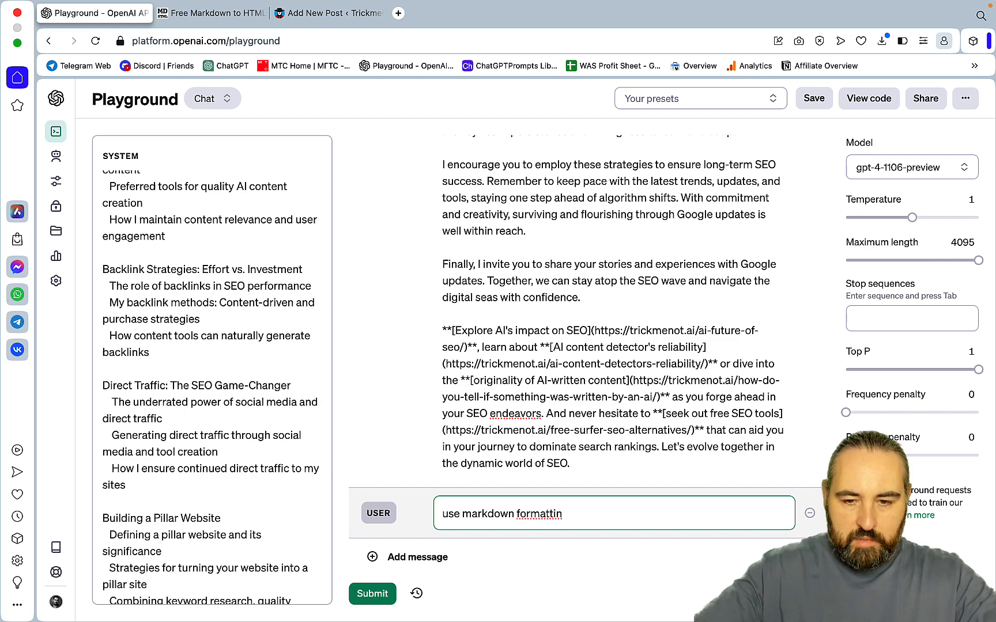
{"action": "type", "text": "to generate a helfpul key takew"}
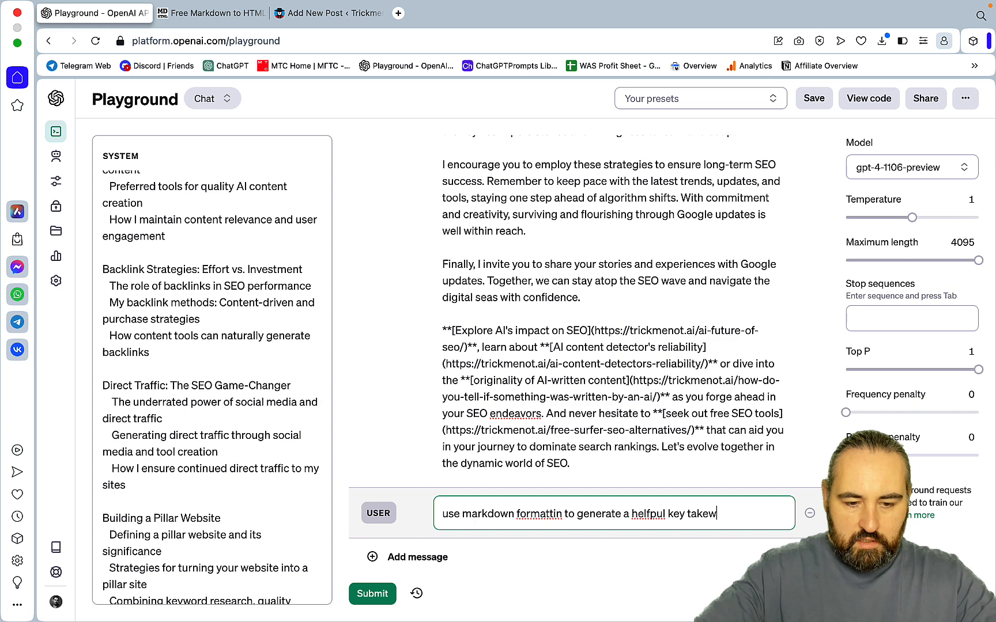
{"action": "left_click", "coordinate": [371, 595]}
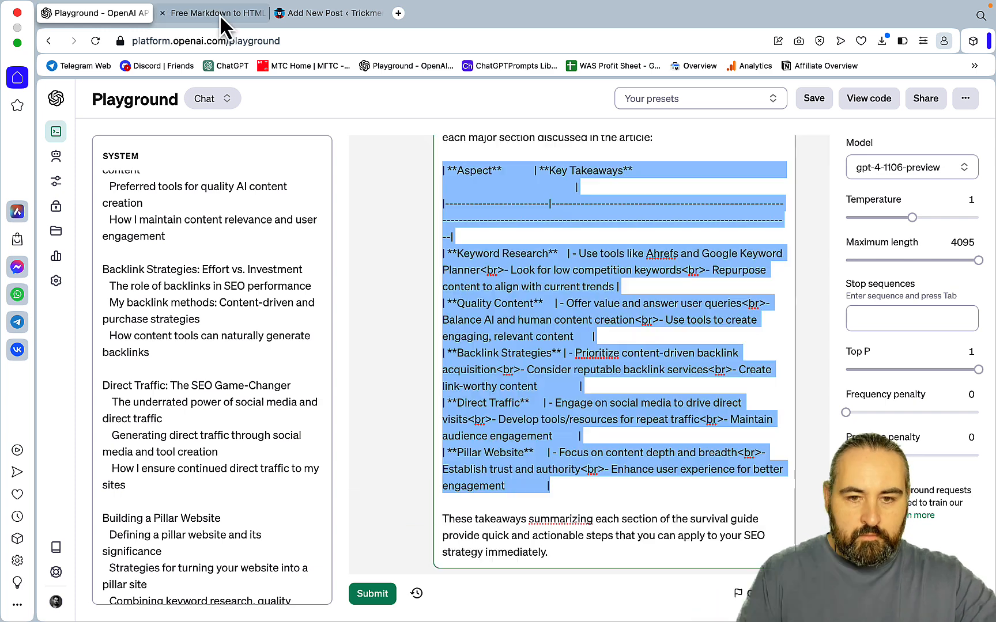
{"action": "left_click", "coordinate": [333, 12]}
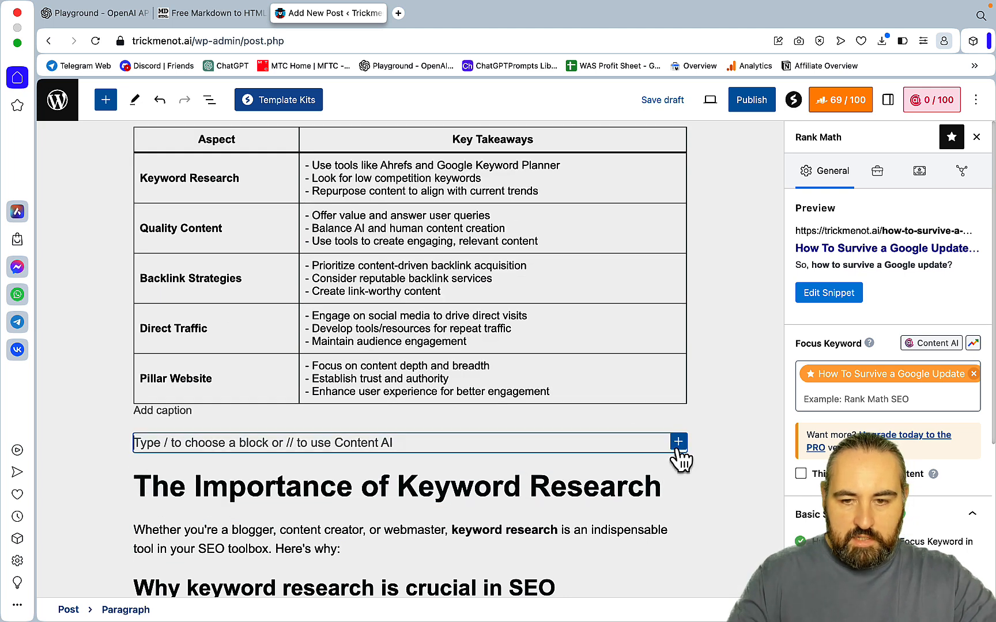
Step: Insert the 'Table of contents (tertiary)' pattern from the block library's Patterns below the Key Takeaways table
{"action": "left_click", "coordinate": [679, 441]}
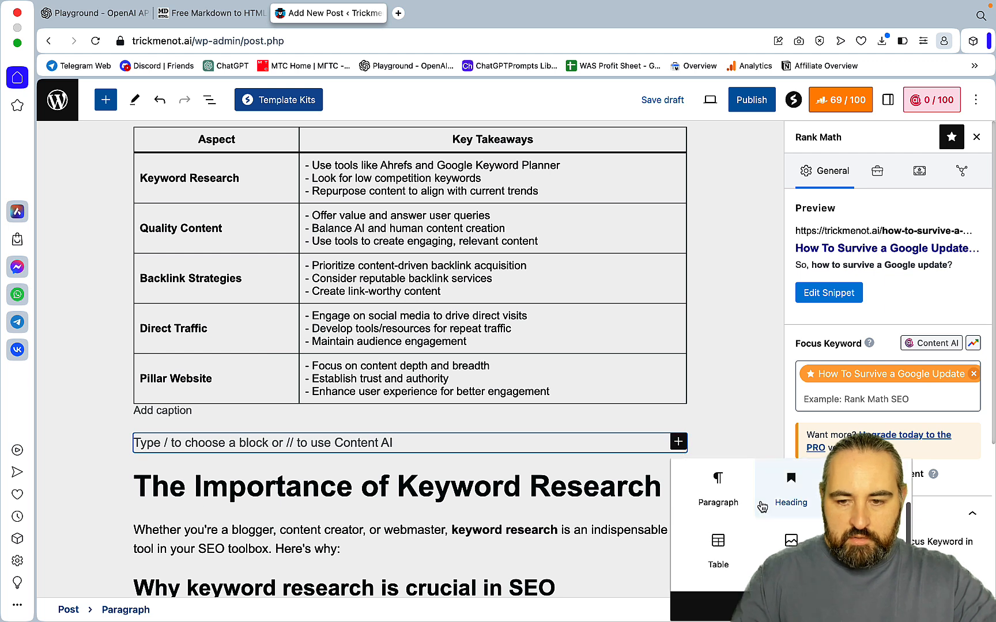
{"action": "left_click", "coordinate": [106, 101]}
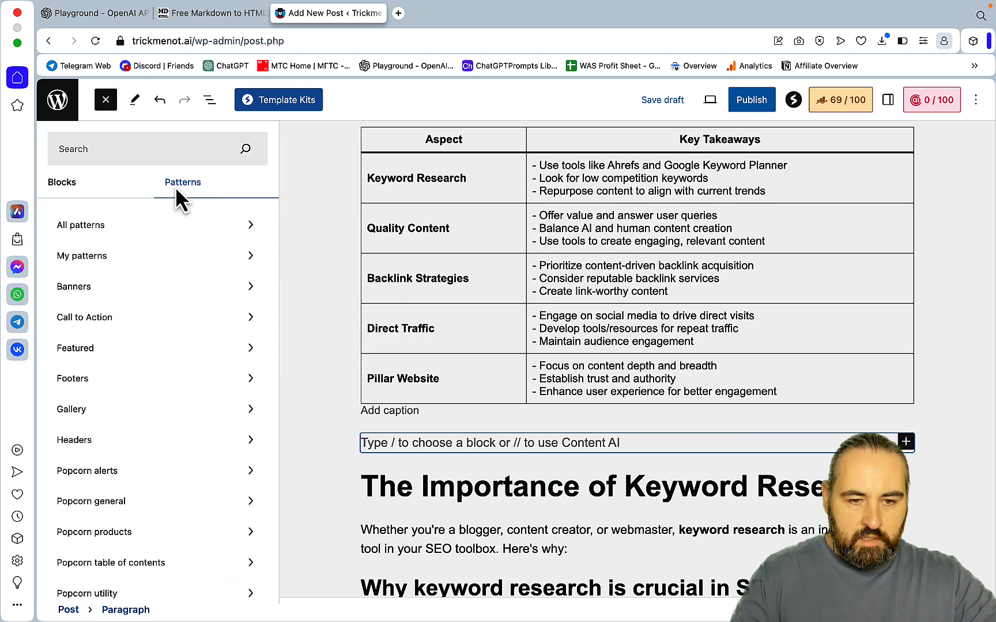
{"action": "left_click", "coordinate": [110, 563]}
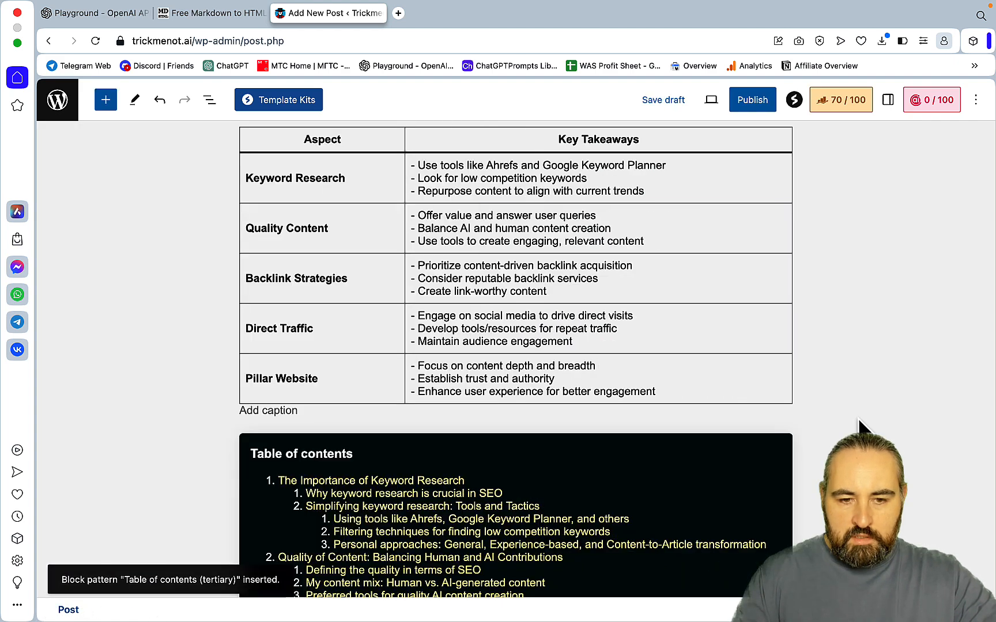
{"action": "scroll", "scroll_direction": "down", "scroll_amount": 3}
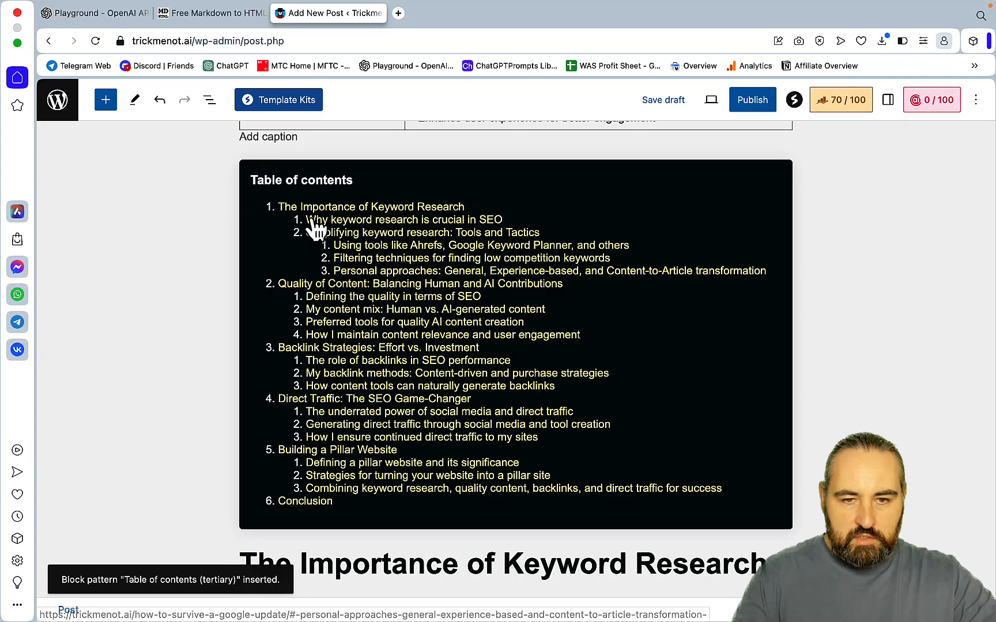
{"action": "scroll", "scroll_direction": "down", "scroll_amount": 3}
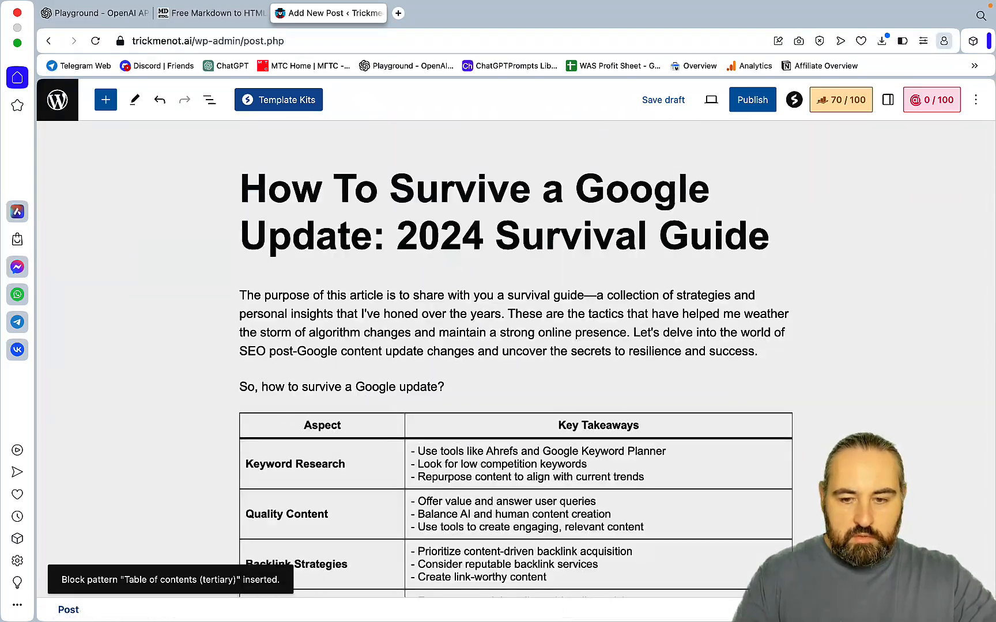
Step: Embed the YouTube video above the keyword research section and save the draft
{"action": "scroll", "scroll_direction": "down", "scroll_amount": 3}
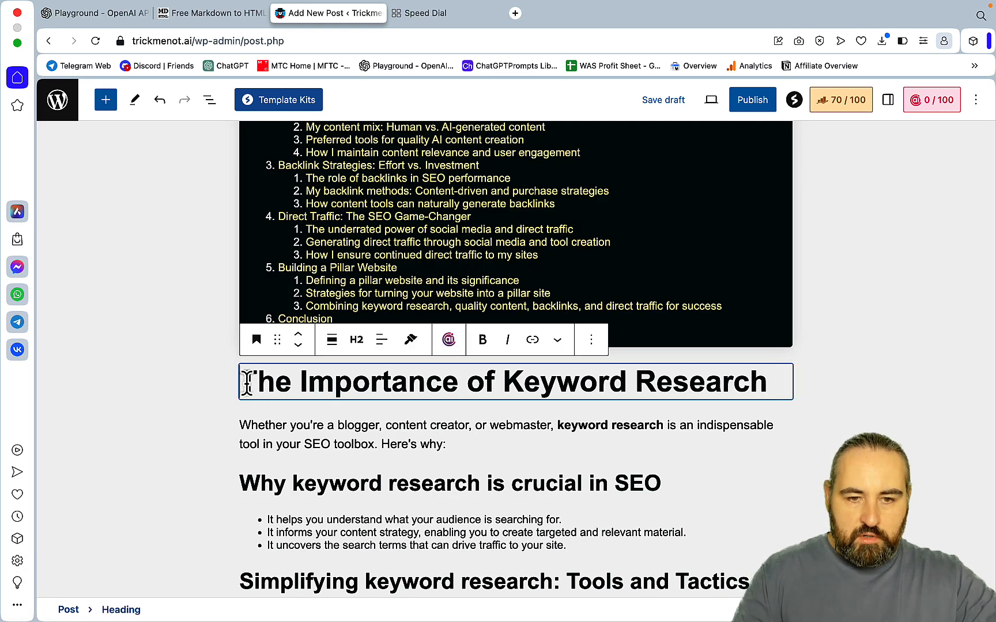
{"action": "scroll", "scroll_direction": "down", "scroll_amount": 3}
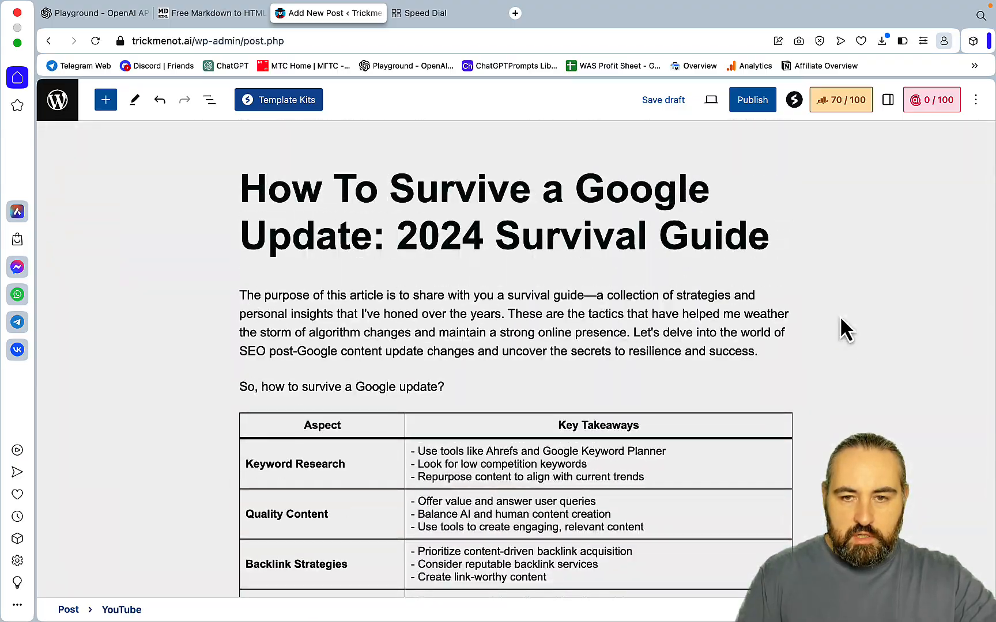
{"action": "scroll", "scroll_direction": "down", "scroll_amount": 3}
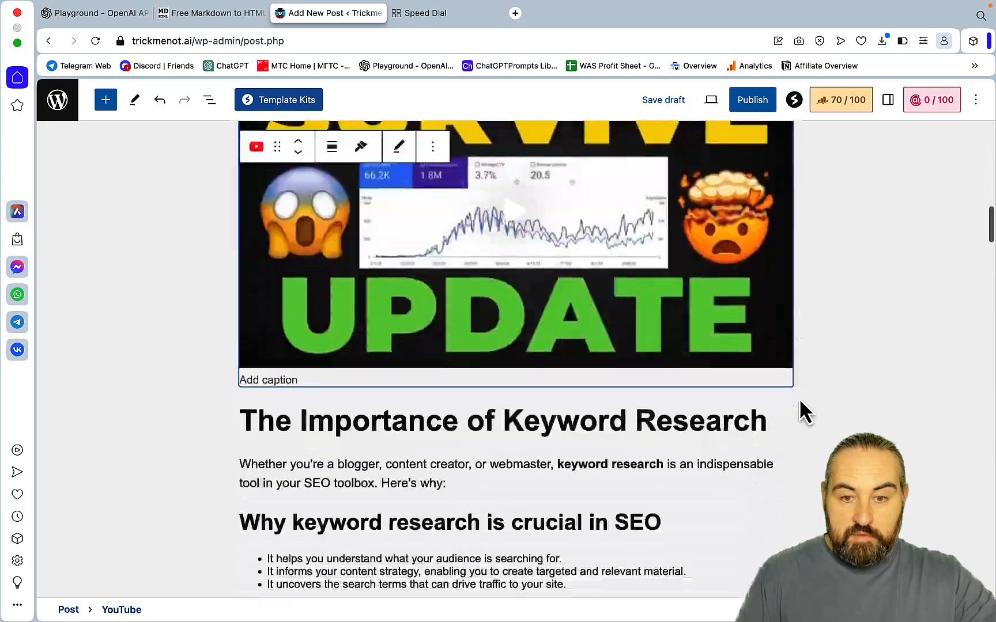
{"action": "scroll", "scroll_direction": "down", "scroll_amount": 3}
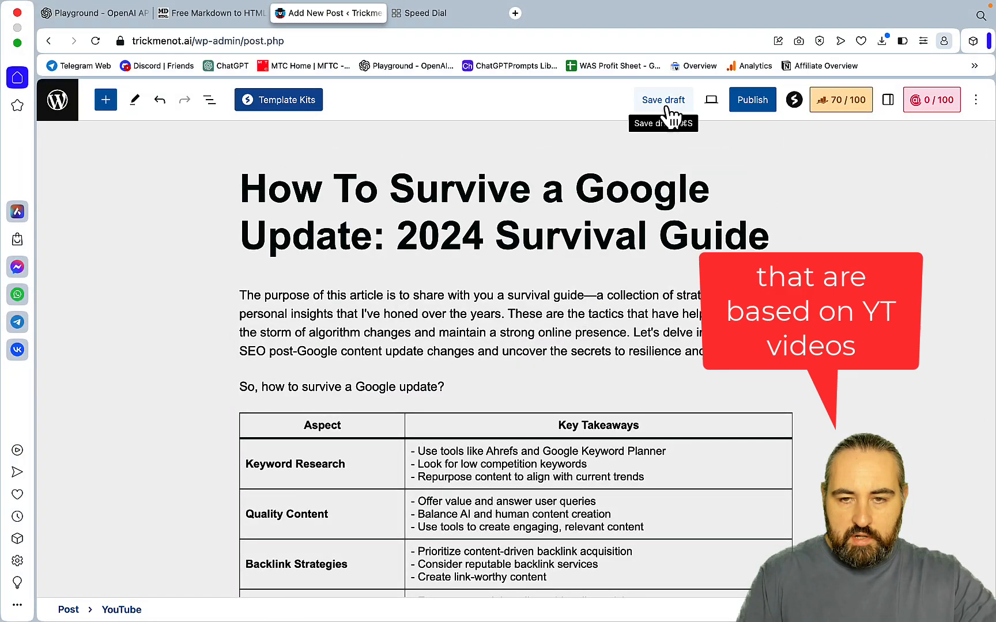
{"action": "left_click", "coordinate": [663, 99]}
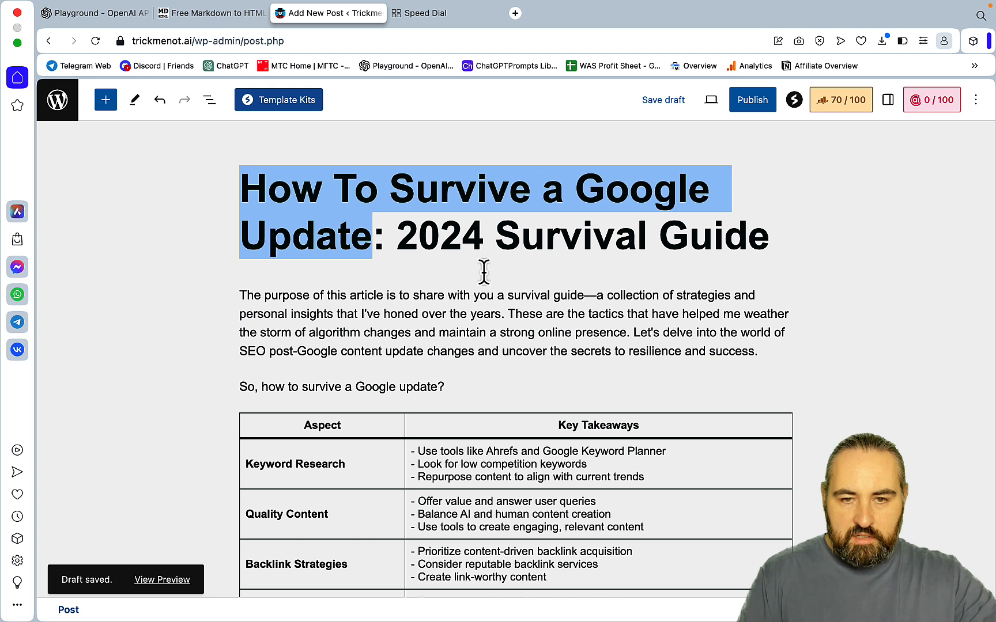
{"action": "mouse_move", "coordinate": [774, 423]}
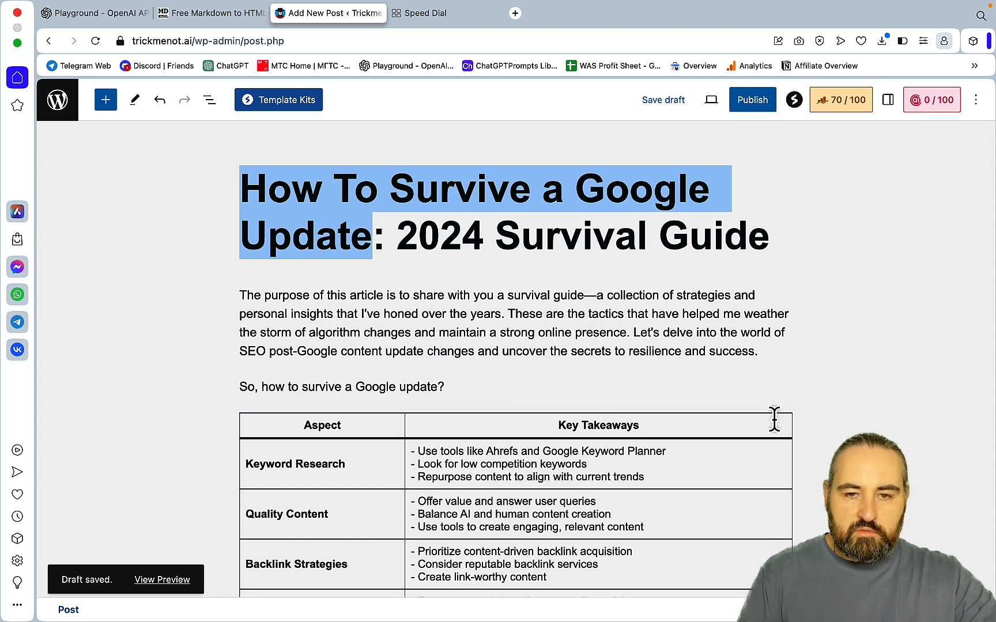
{"action": "mouse_move", "coordinate": [802, 347]}
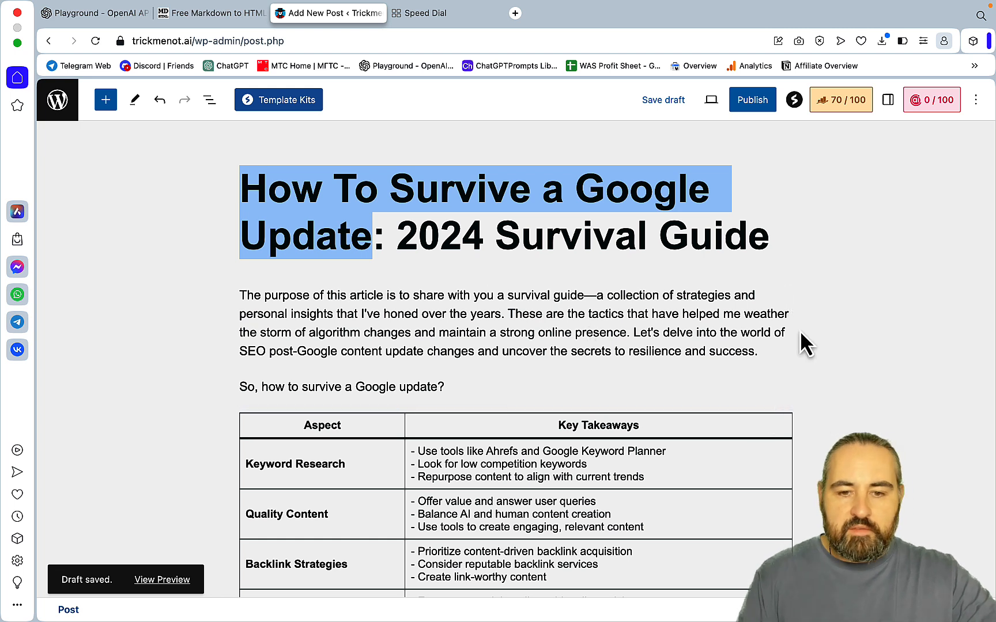
{"action": "mouse_move", "coordinate": [765, 321]}
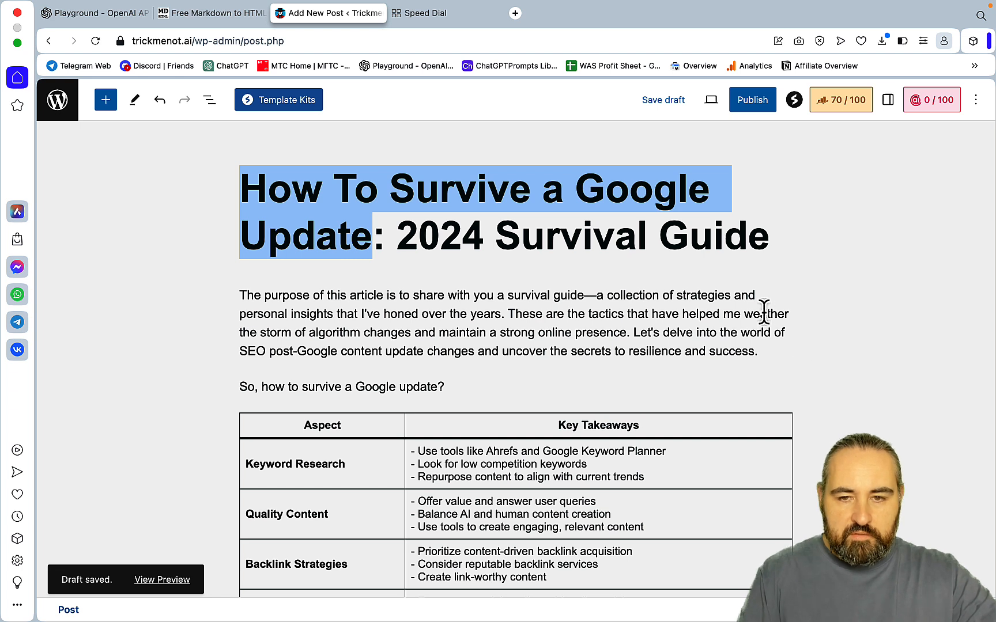